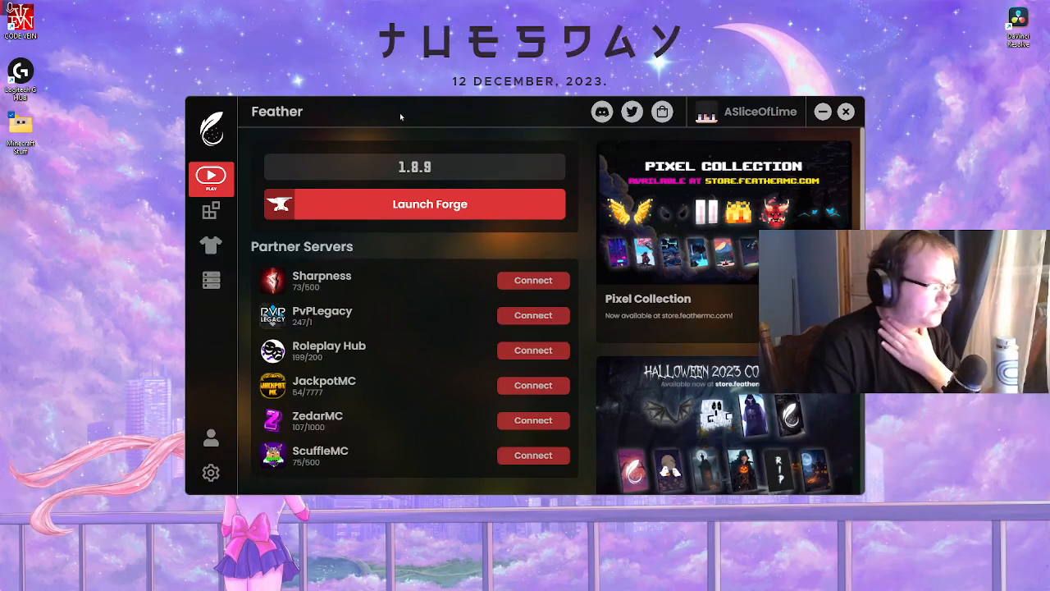
pyautogui.moveTo(199, 345)
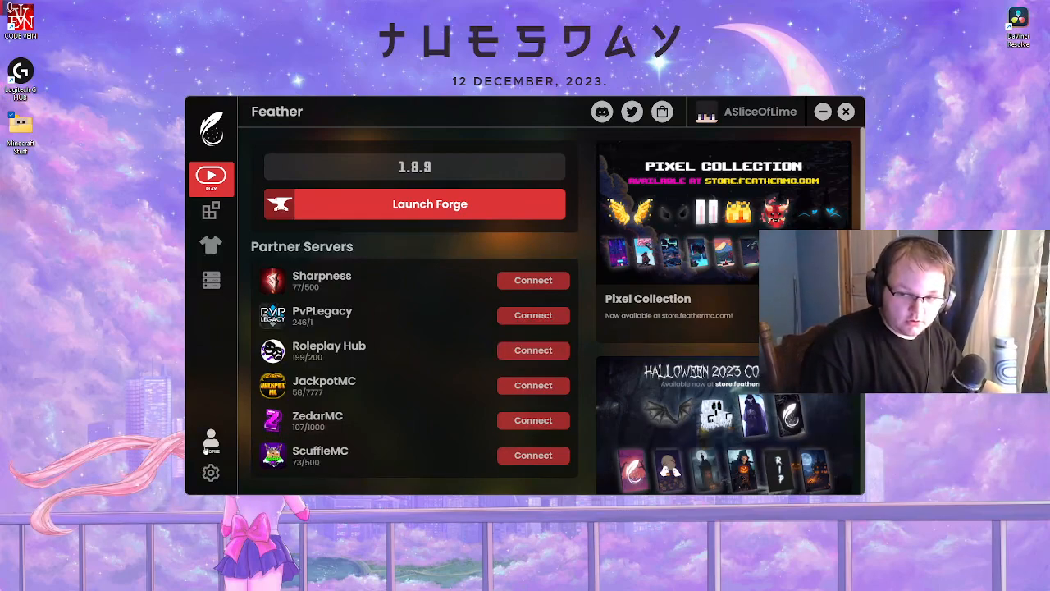
# Open Feather's game folder to show AppData\Roaming containing the new Feather folder
pyautogui.click(211, 474)
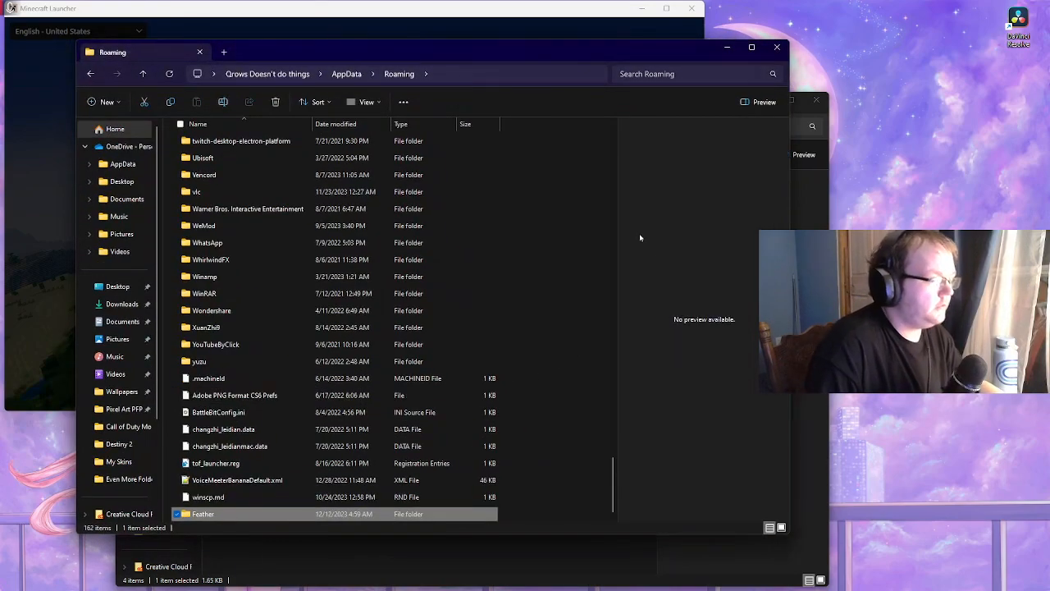
# Refresh Roaming, check the Feather folder, then open the Batmod client folder
pyautogui.click(369, 74)
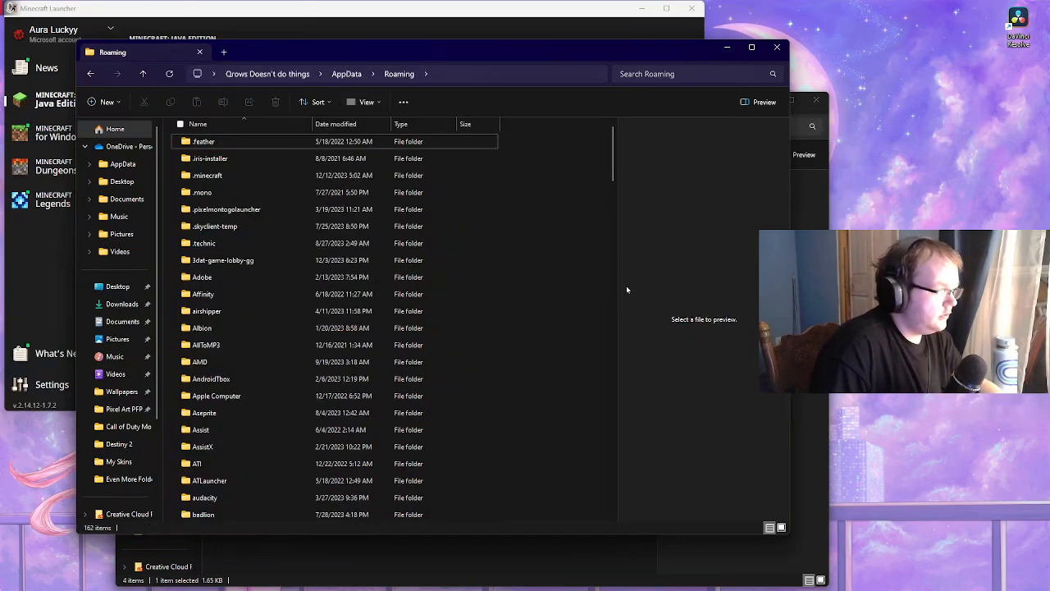
pyautogui.click(208, 174)
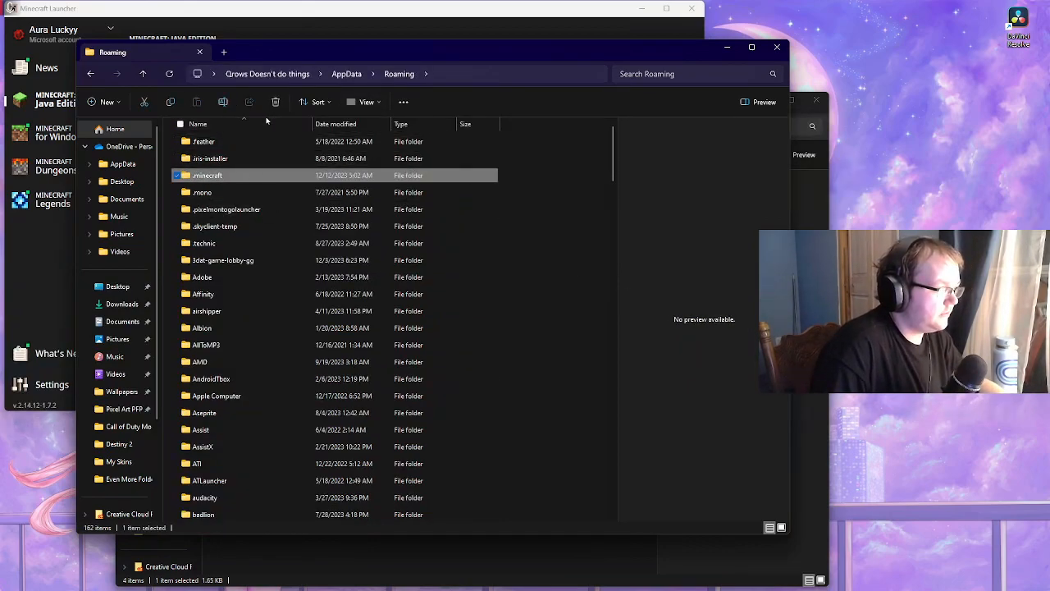
pyautogui.scroll(-3)
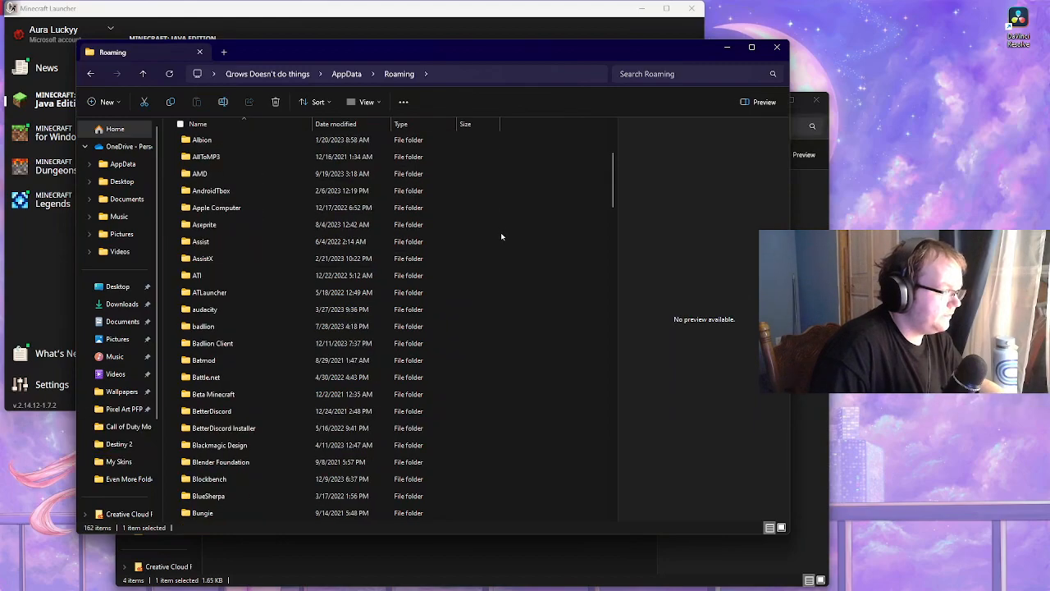
pyautogui.scroll(-3)
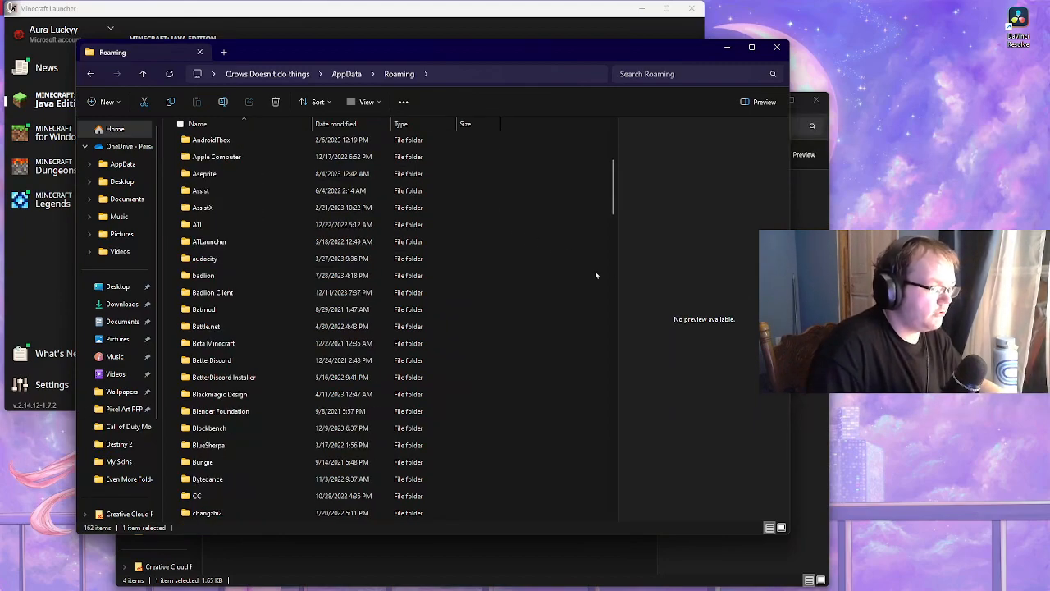
pyautogui.scroll(-3)
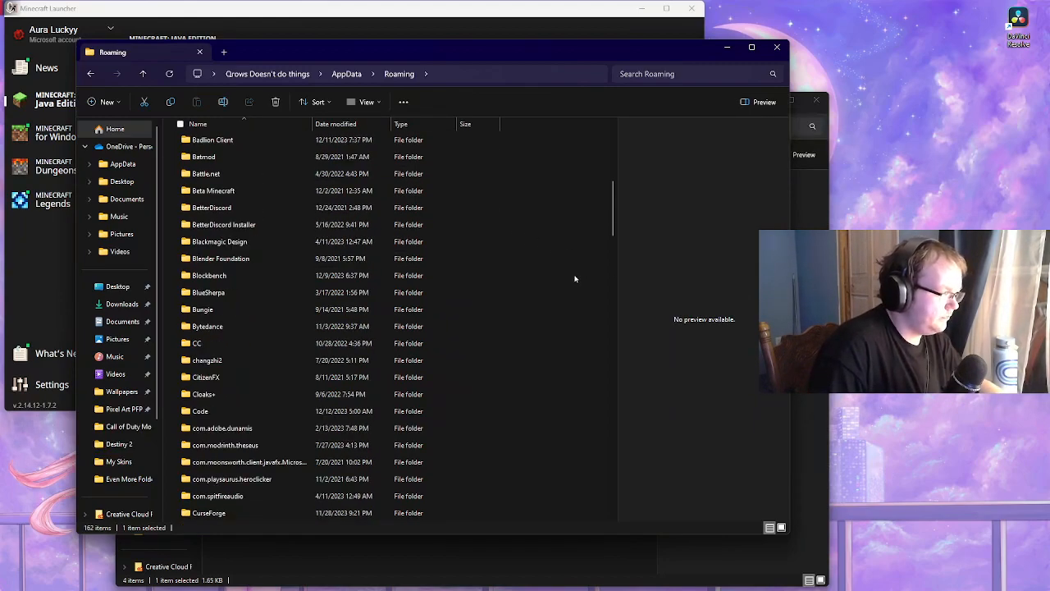
pyautogui.scroll(-3)
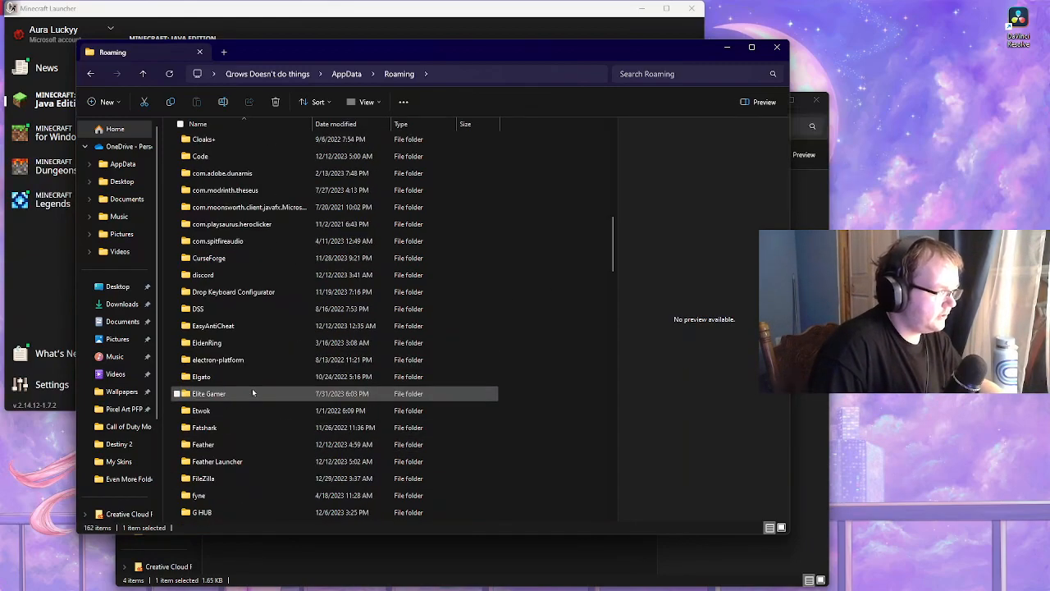
pyautogui.scroll(-3)
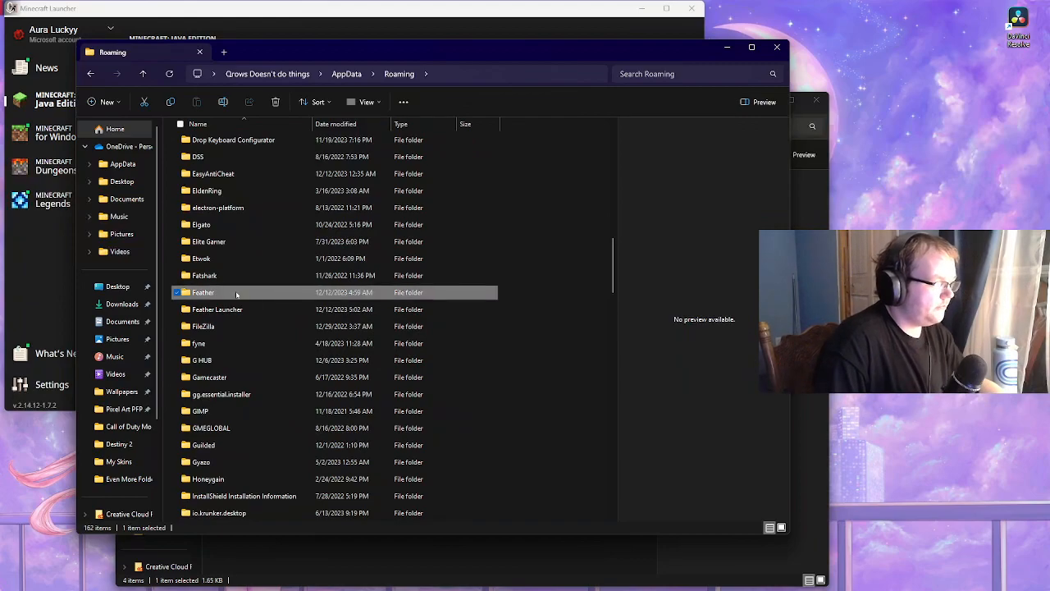
pyautogui.doubleClick(217, 309)
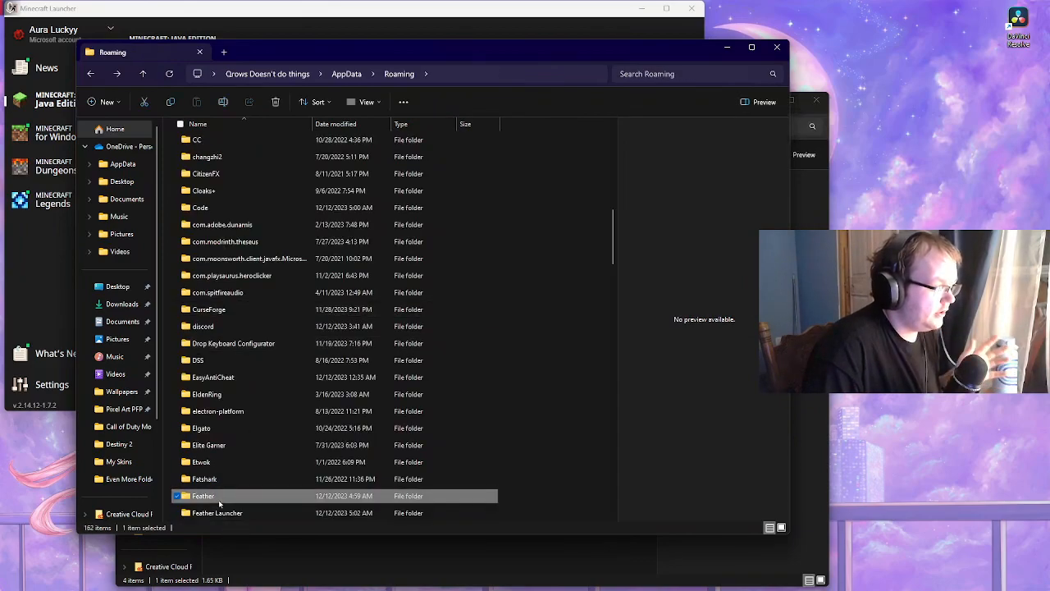
pyautogui.doubleClick(202, 496)
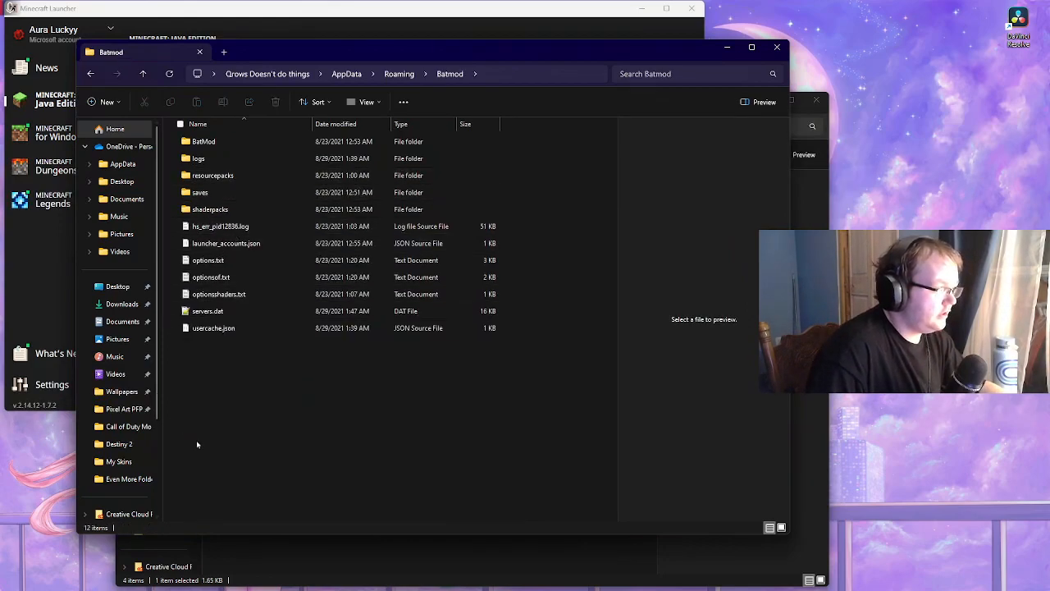
# Browse the Badlion resourcepacks folder (284 items), then close File Explorer
pyautogui.click(212, 175)
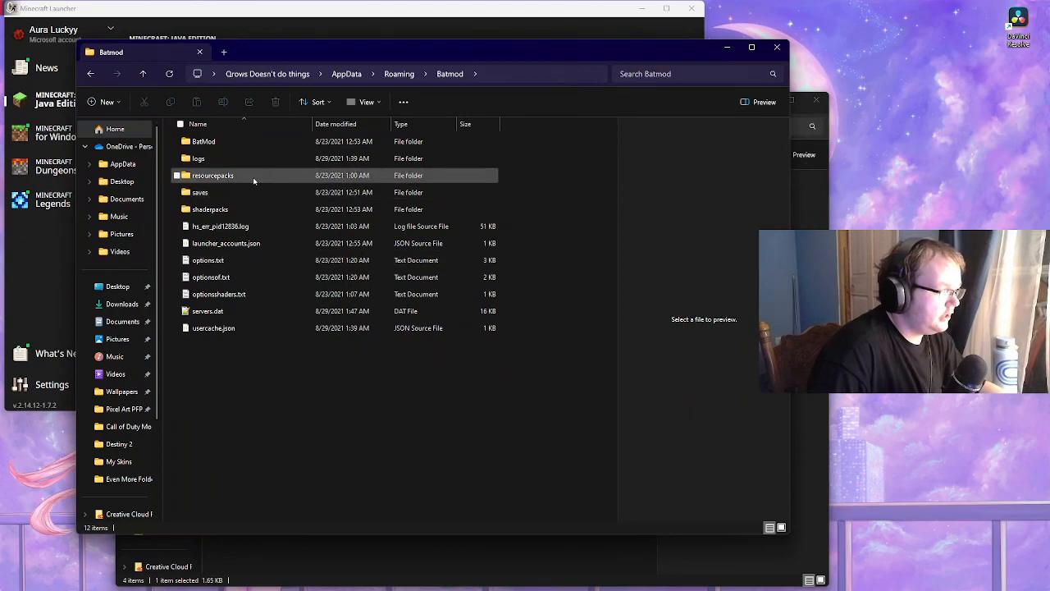
pyautogui.click(212, 175)
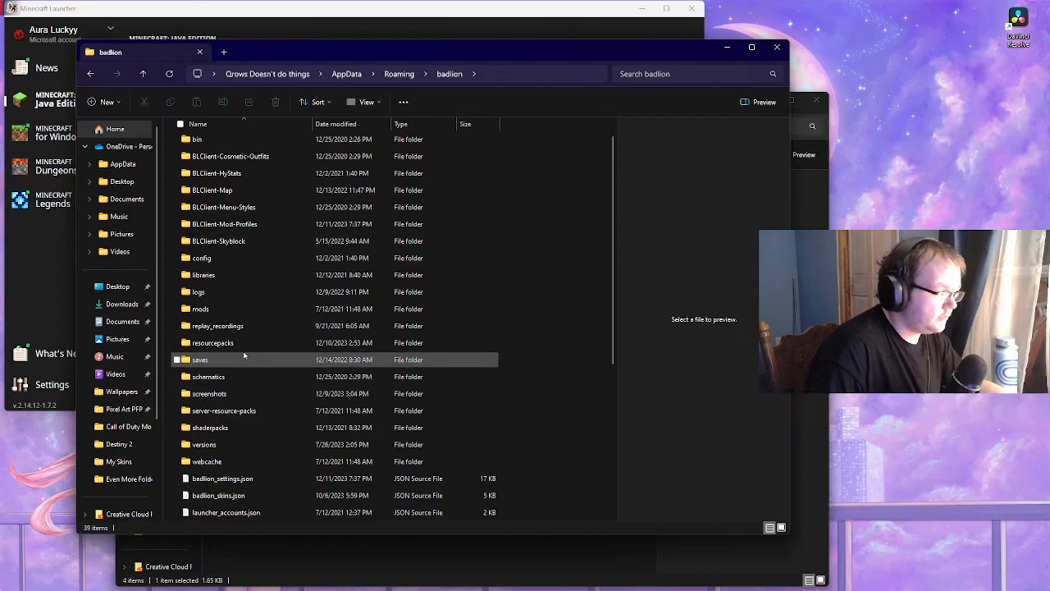
pyautogui.doubleClick(214, 342)
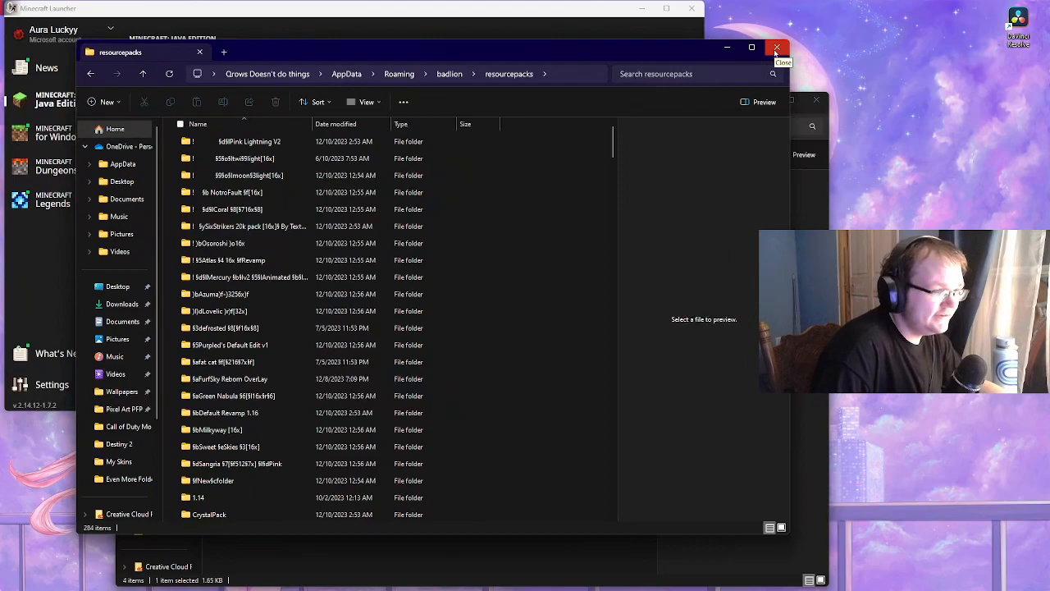
pyautogui.click(777, 47)
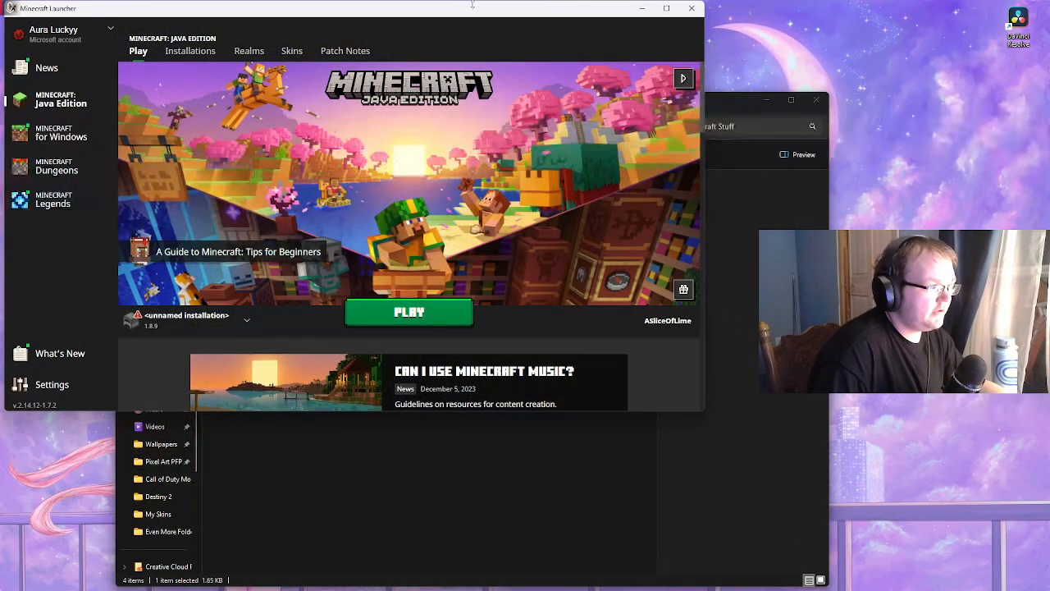
pyautogui.moveTo(189, 51)
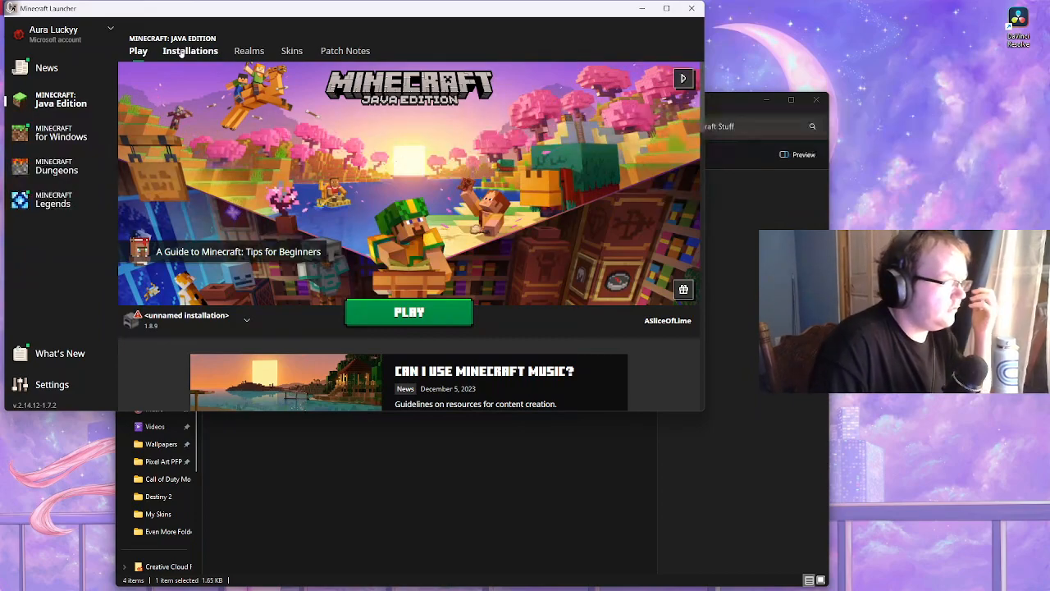
# Delete the unnamed 1.8.9 installation from the Installations list
pyautogui.click(190, 50)
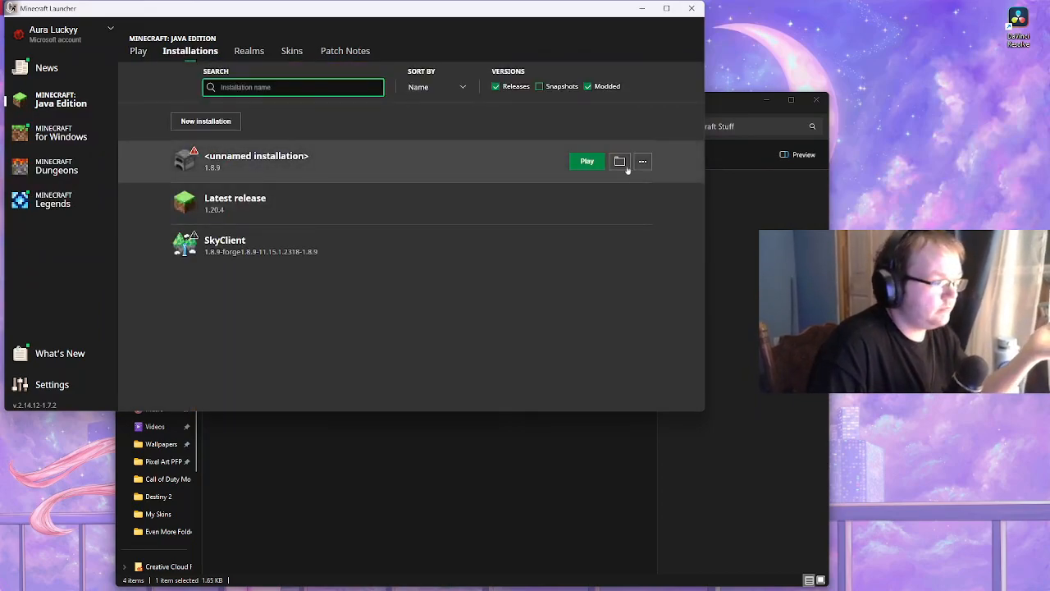
pyautogui.click(642, 161)
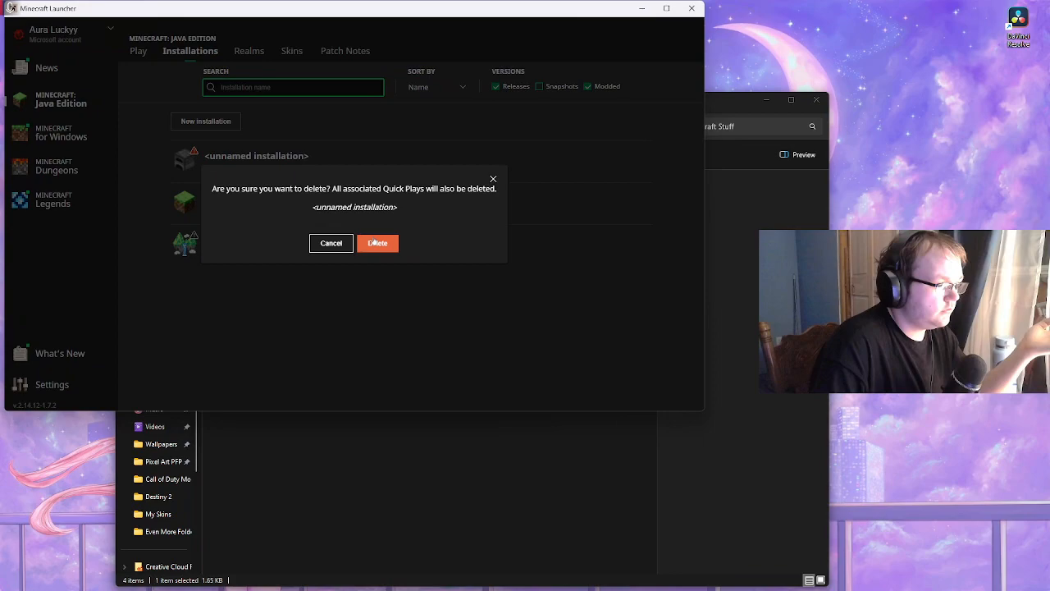
pyautogui.click(376, 243)
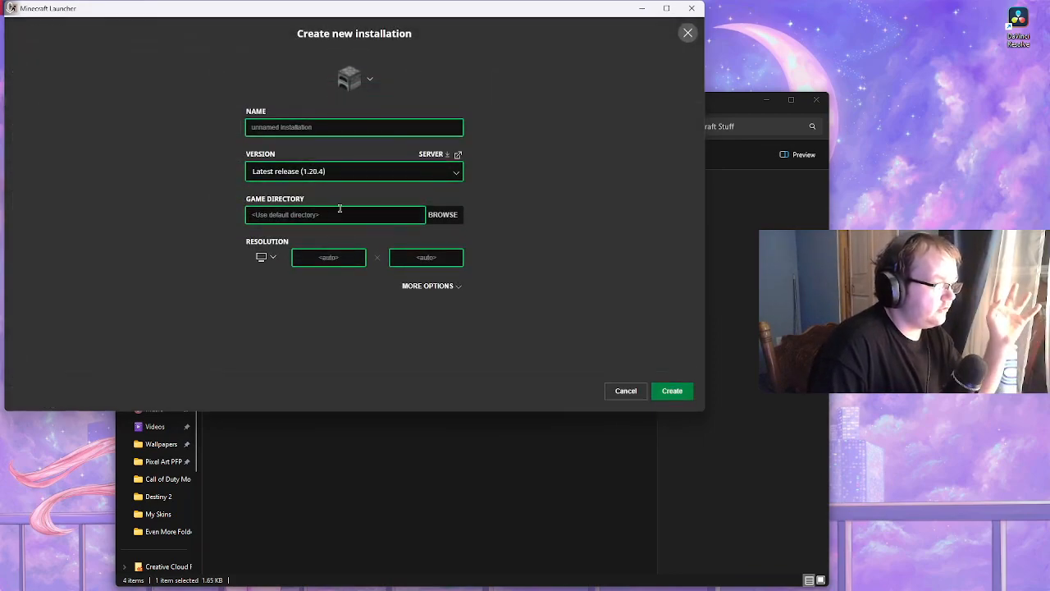
# Create a release 1.8.9 installation using AppData\Roaming\Feather as game directory
pyautogui.click(354, 171)
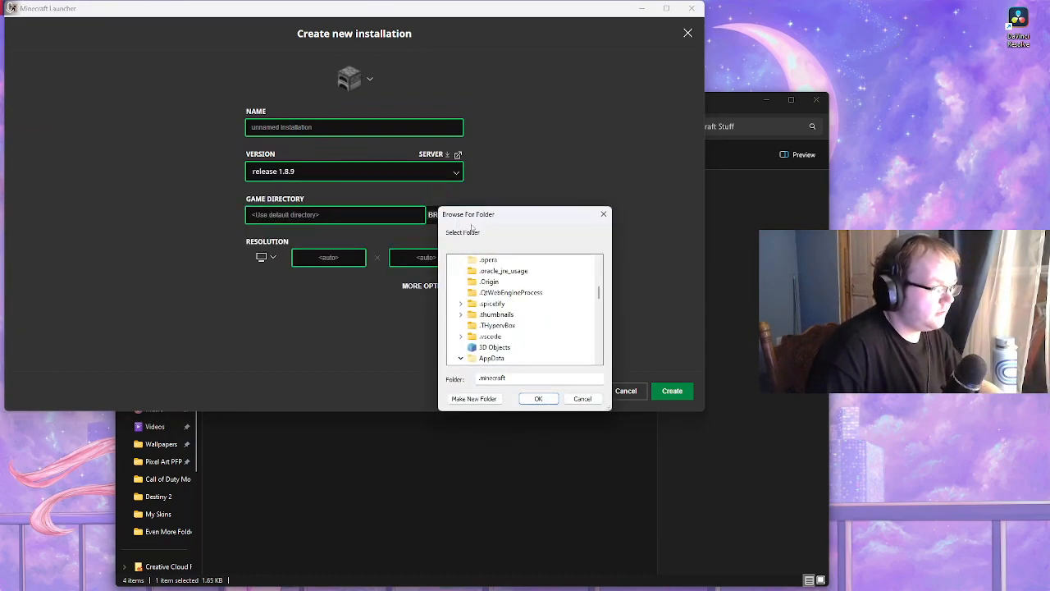
pyautogui.click(461, 335)
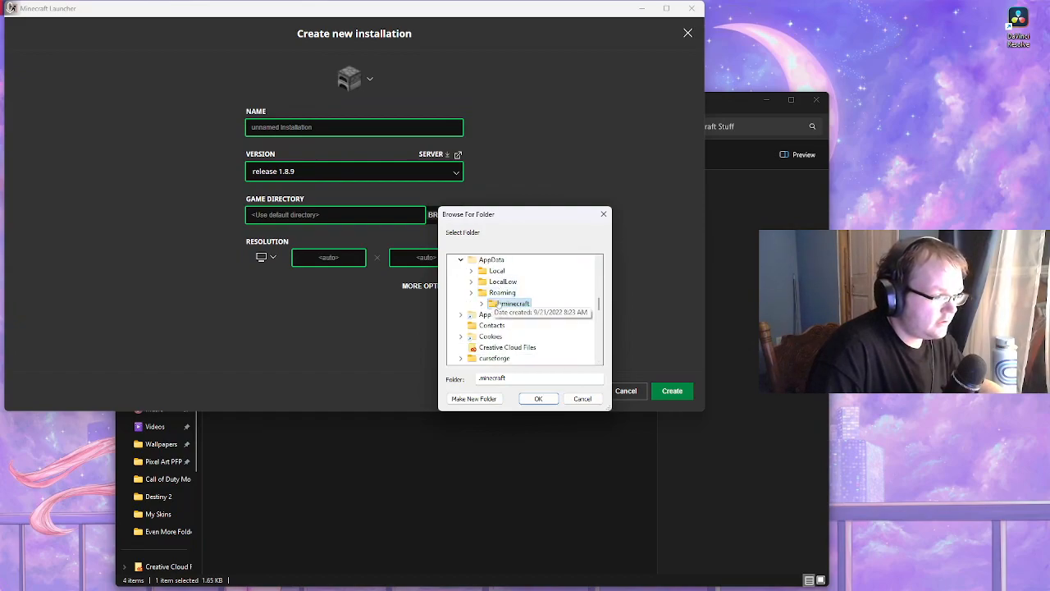
pyautogui.click(472, 292)
pyautogui.write('Feather')
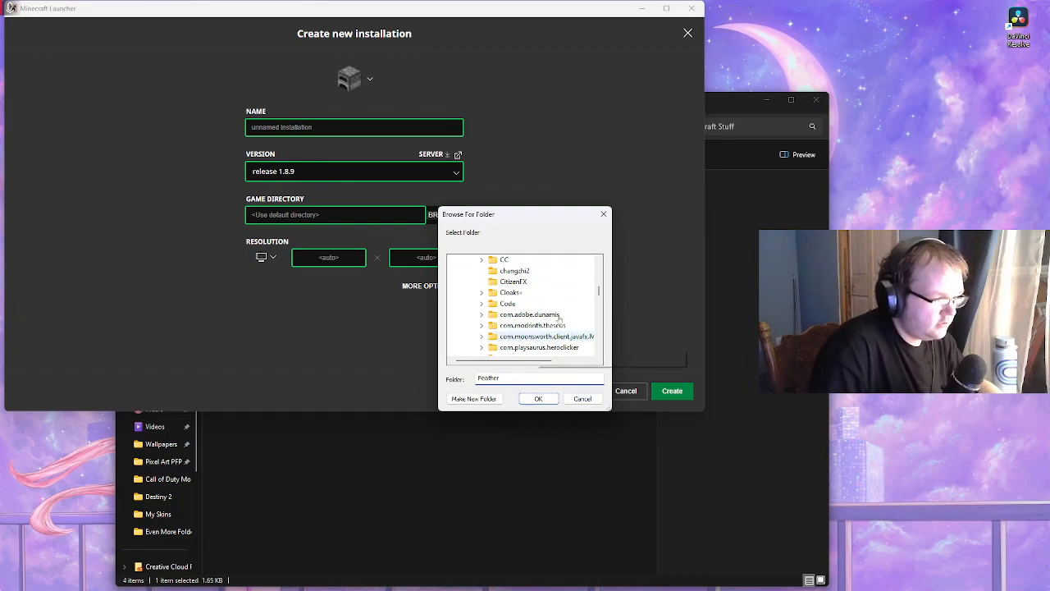
pyautogui.scroll(-3)
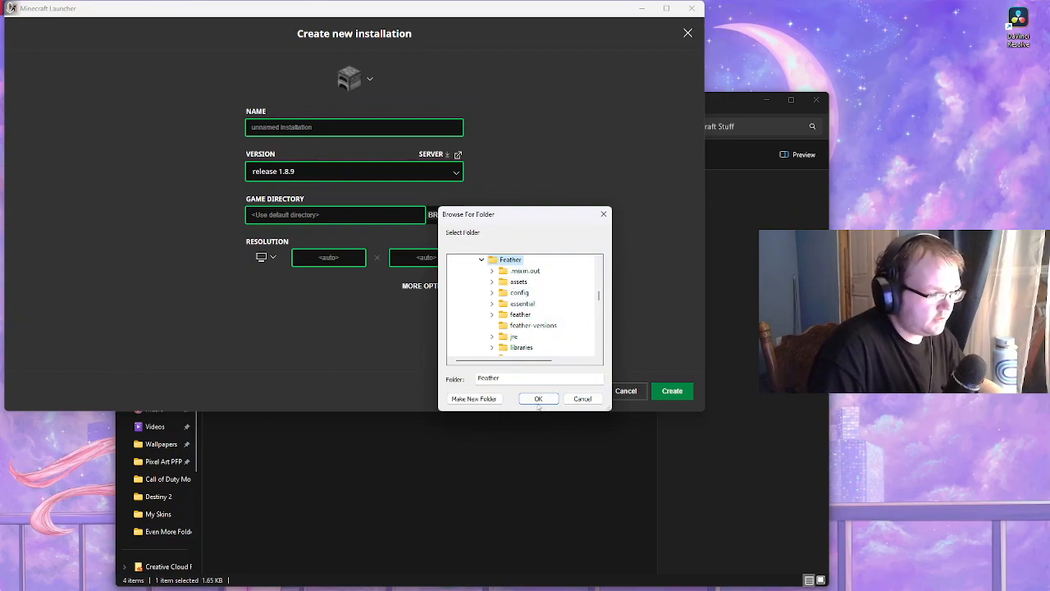
pyautogui.click(538, 398)
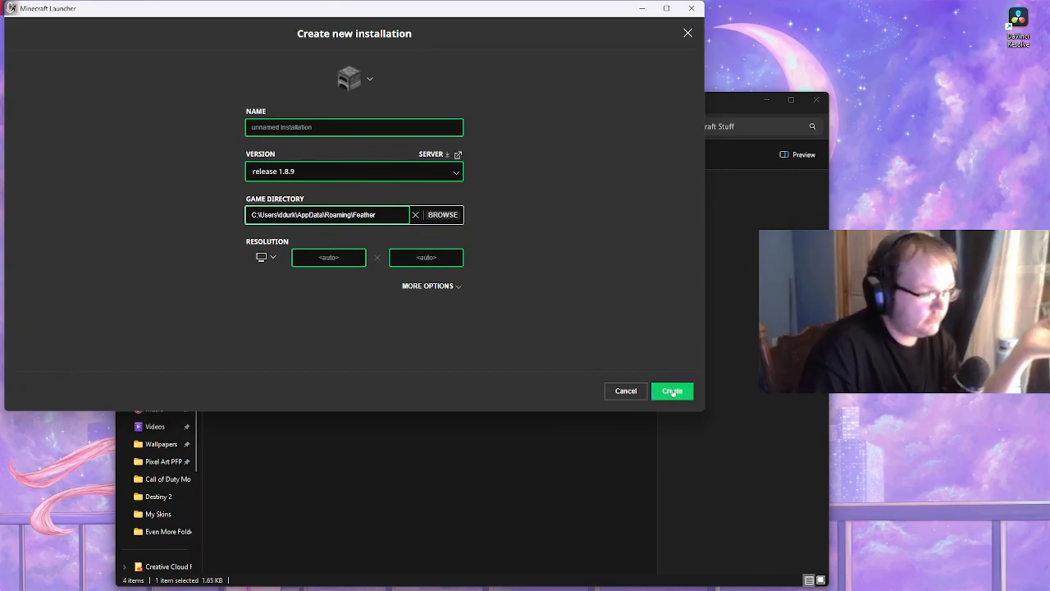
pyautogui.click(672, 390)
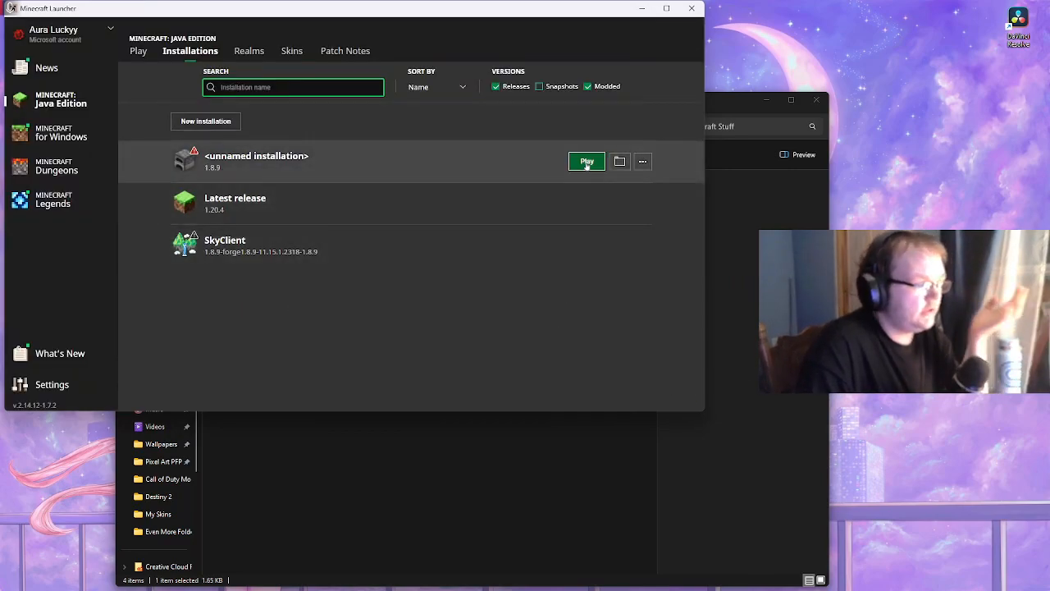
# Launch the 1.8.9 installation past the old-version warning, then quit from the title screen
pyautogui.click(586, 161)
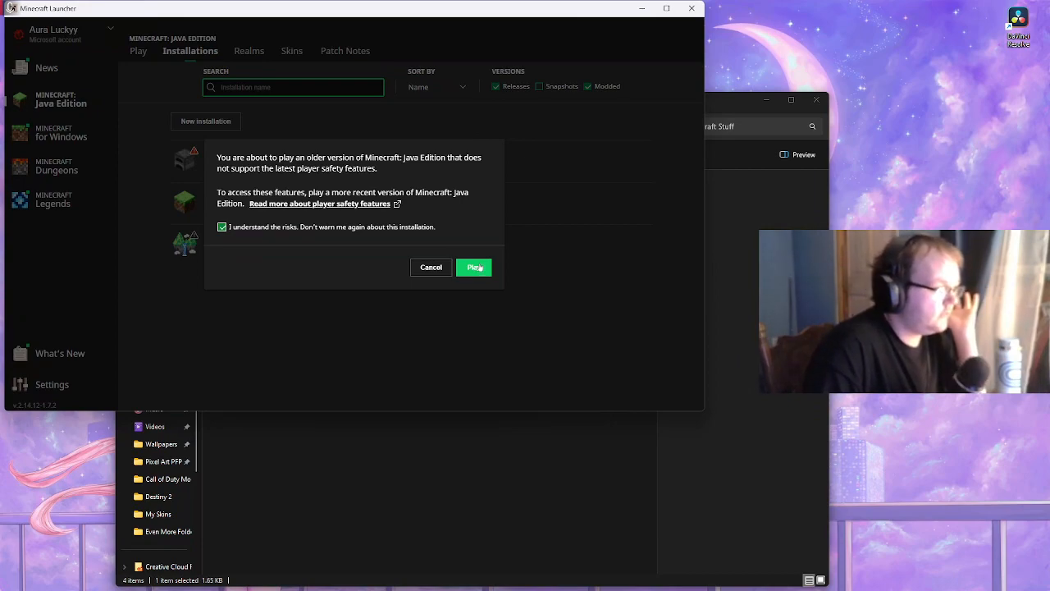
pyautogui.click(431, 266)
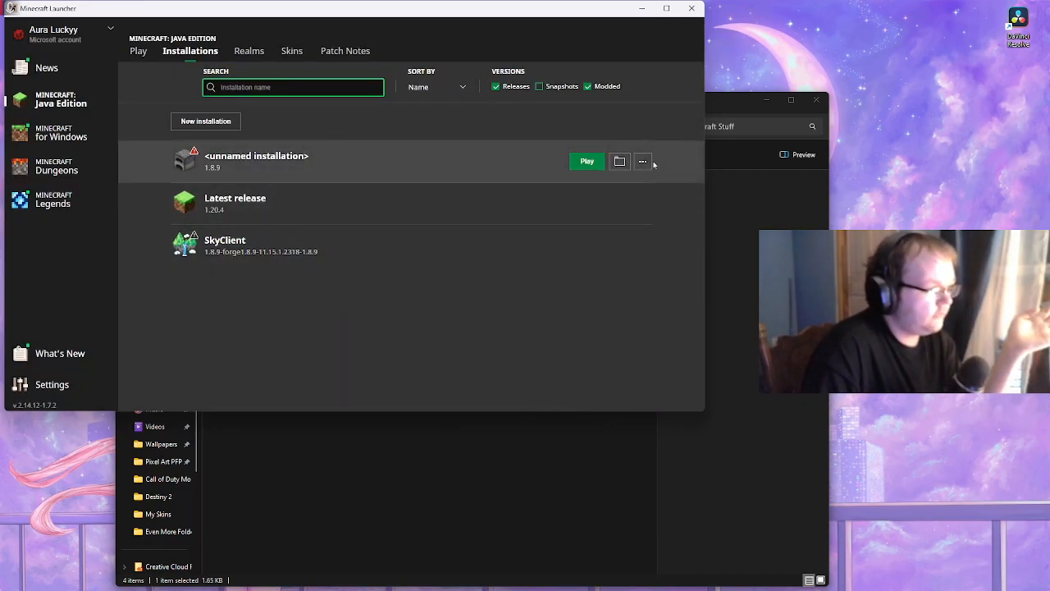
pyautogui.click(642, 161)
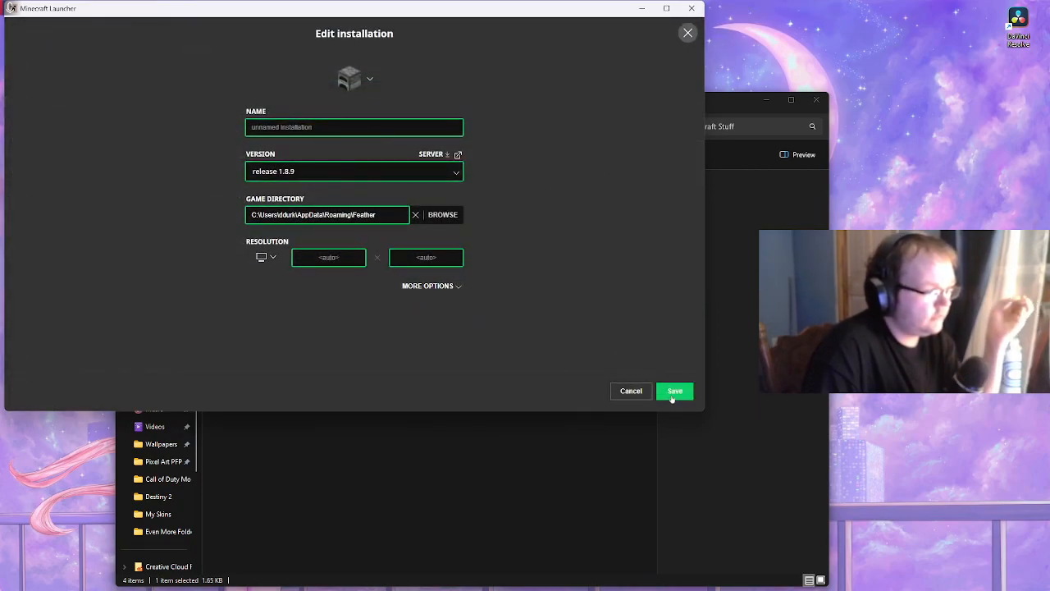
pyautogui.click(675, 391)
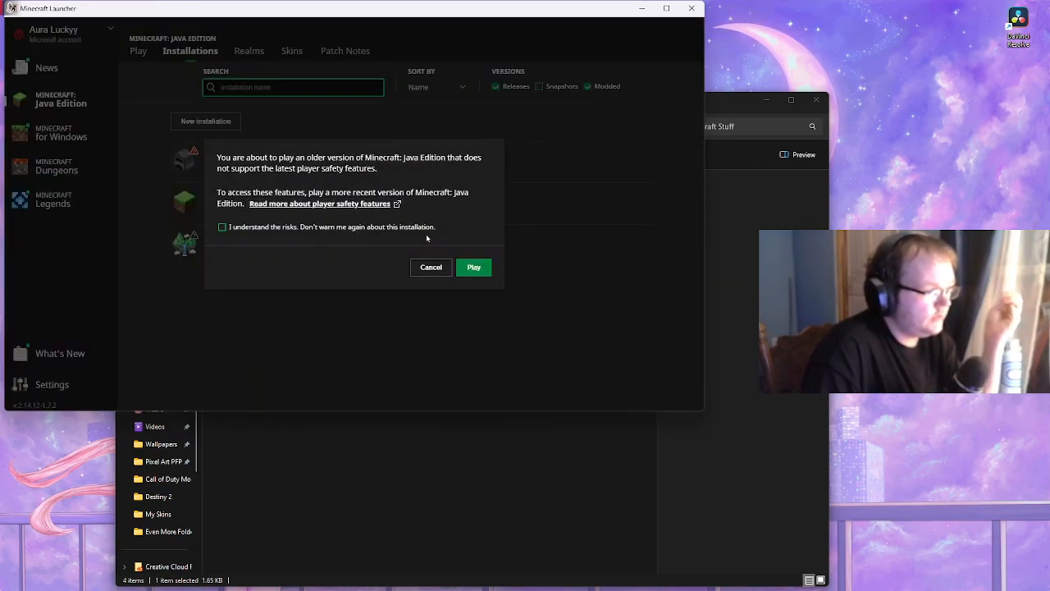
pyautogui.click(474, 267)
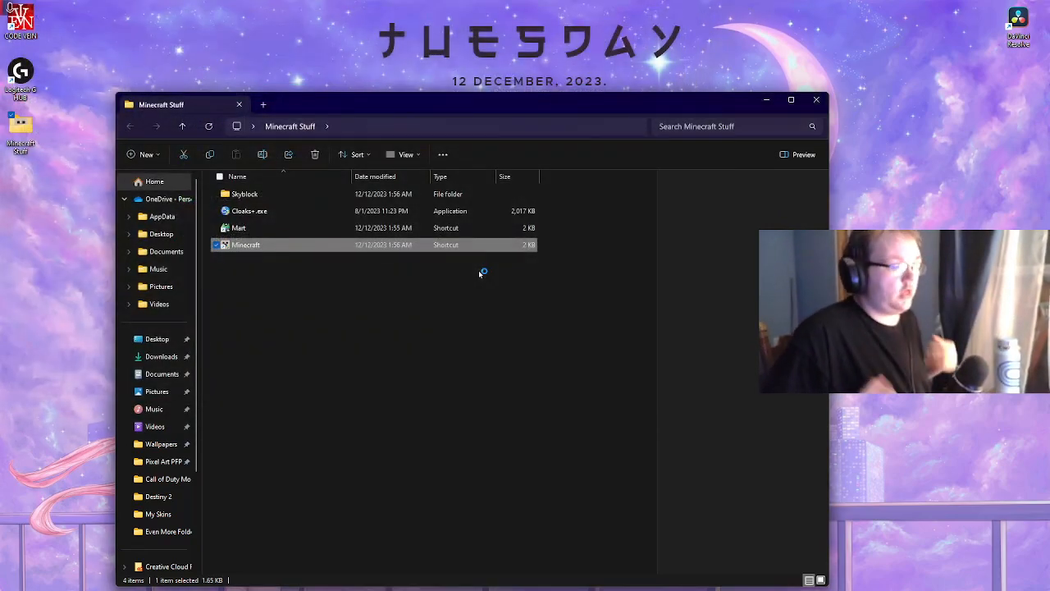
pyautogui.doubleClick(245, 245)
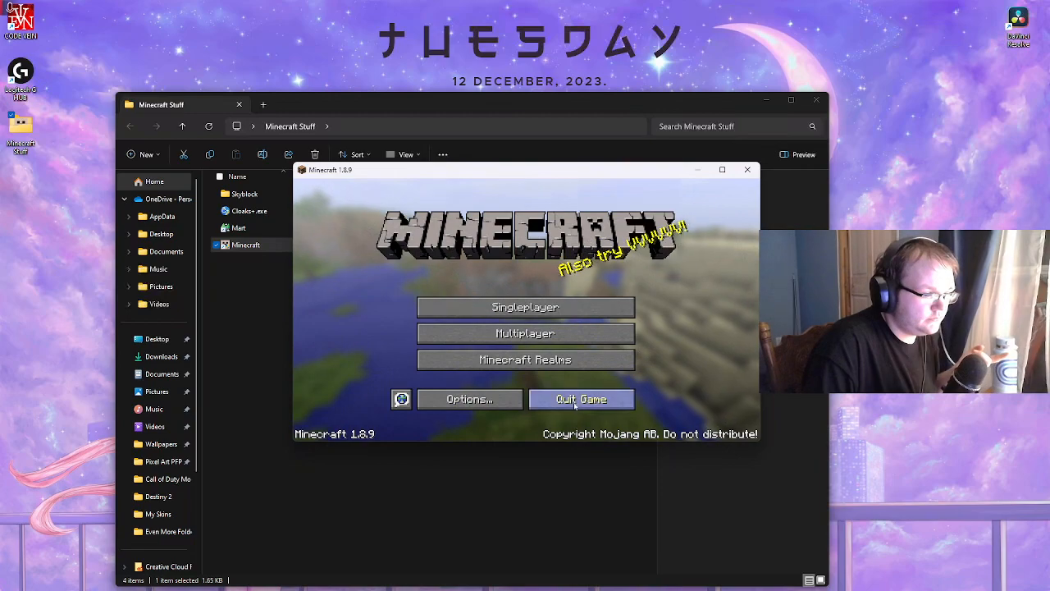
pyautogui.click(581, 398)
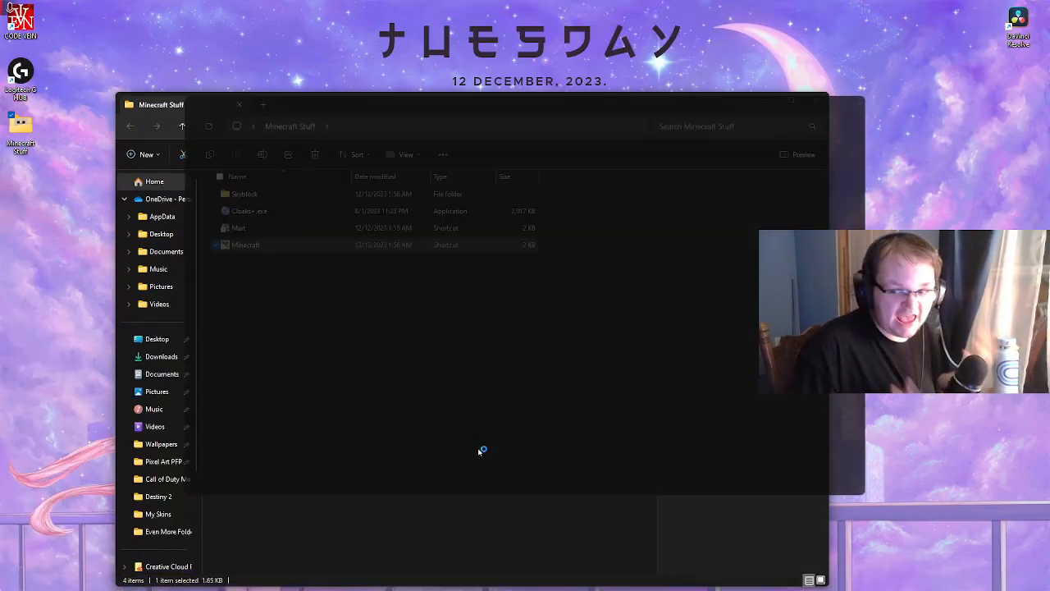
# View Feather Client's Minecraft Path set to the Roaming Feather folder
pyautogui.doubleClick(245, 245)
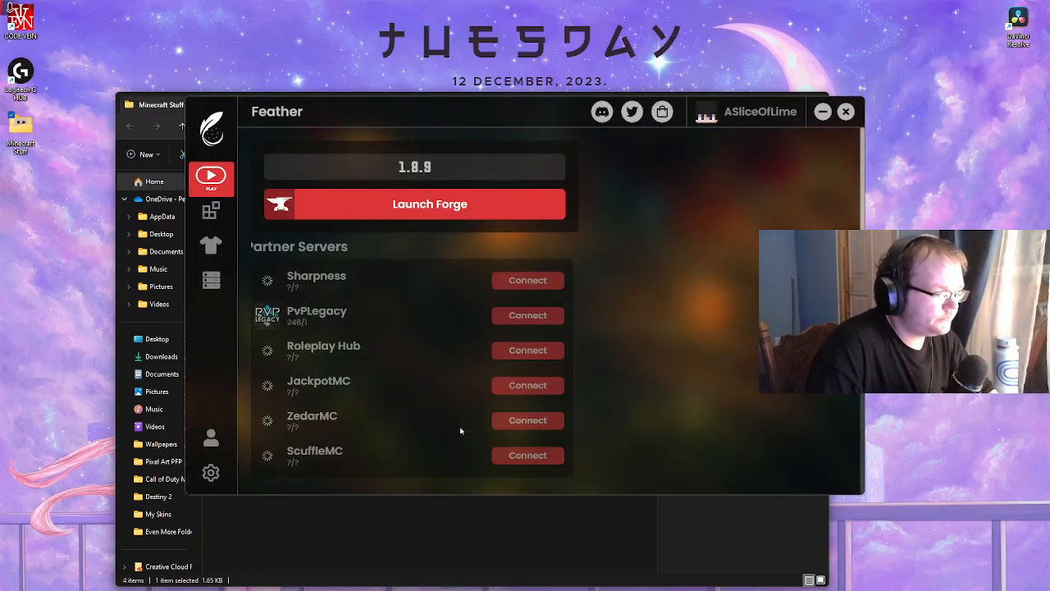
pyautogui.click(211, 474)
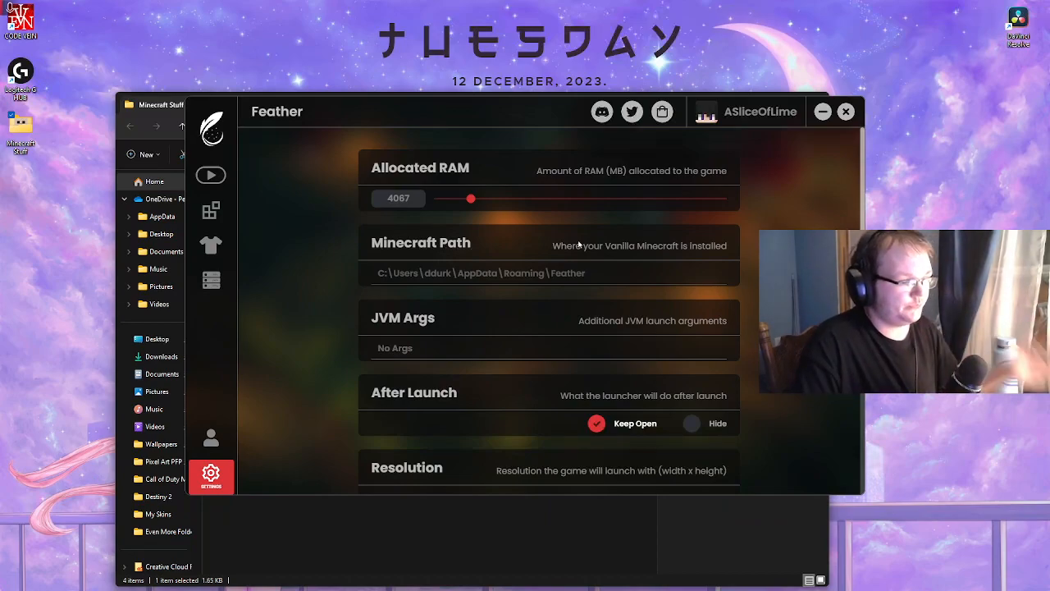
pyautogui.click(14, 579)
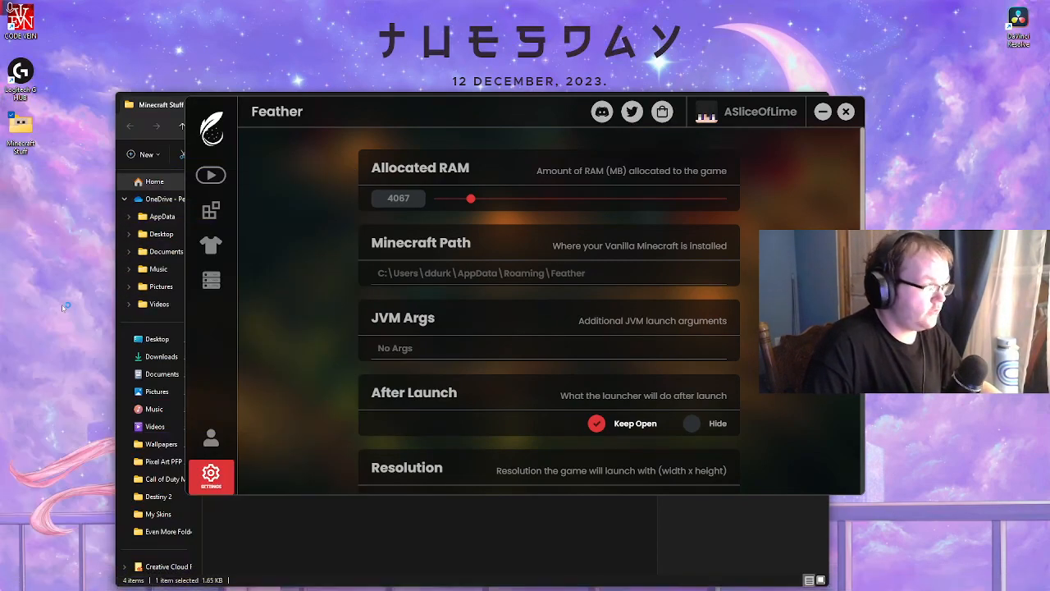
pyautogui.click(846, 110)
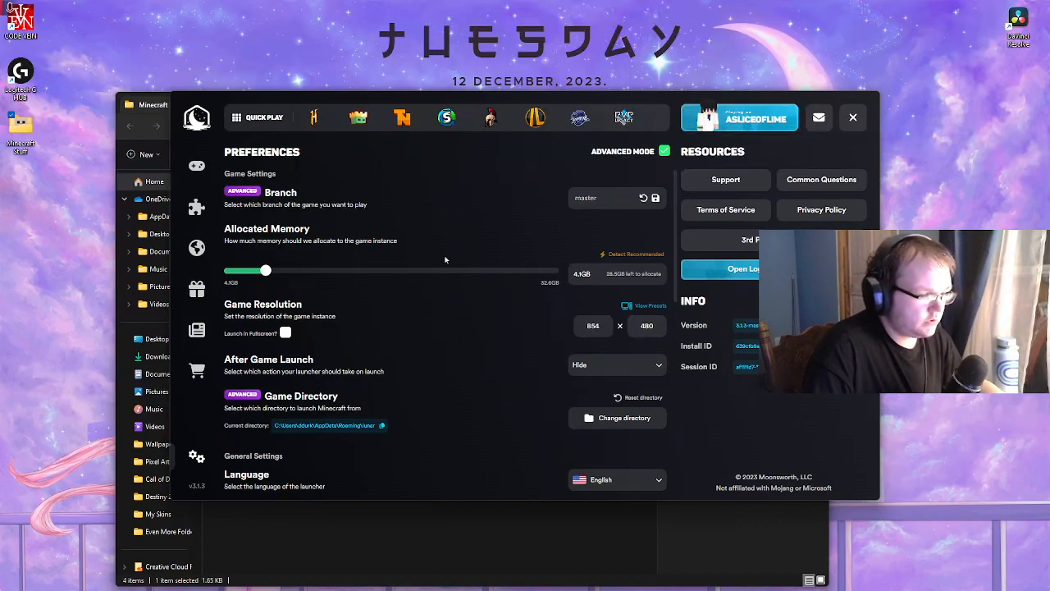
pyautogui.moveTo(340, 281)
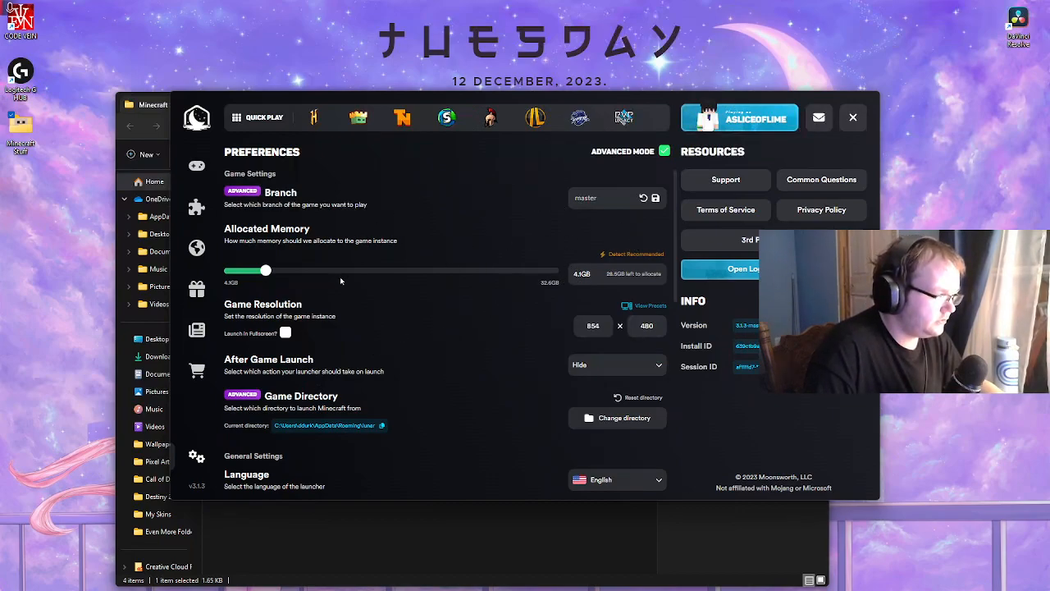
# Check Lunar's Game Directory, cancelling the picker to keep the Roaming lunar folder
pyautogui.scroll(-3)
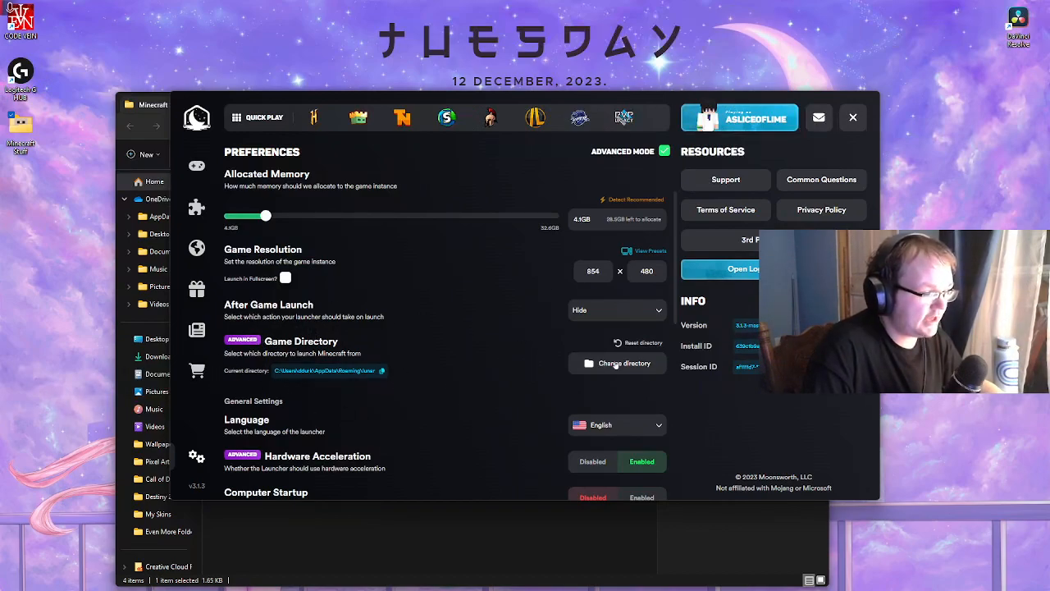
pyautogui.click(617, 363)
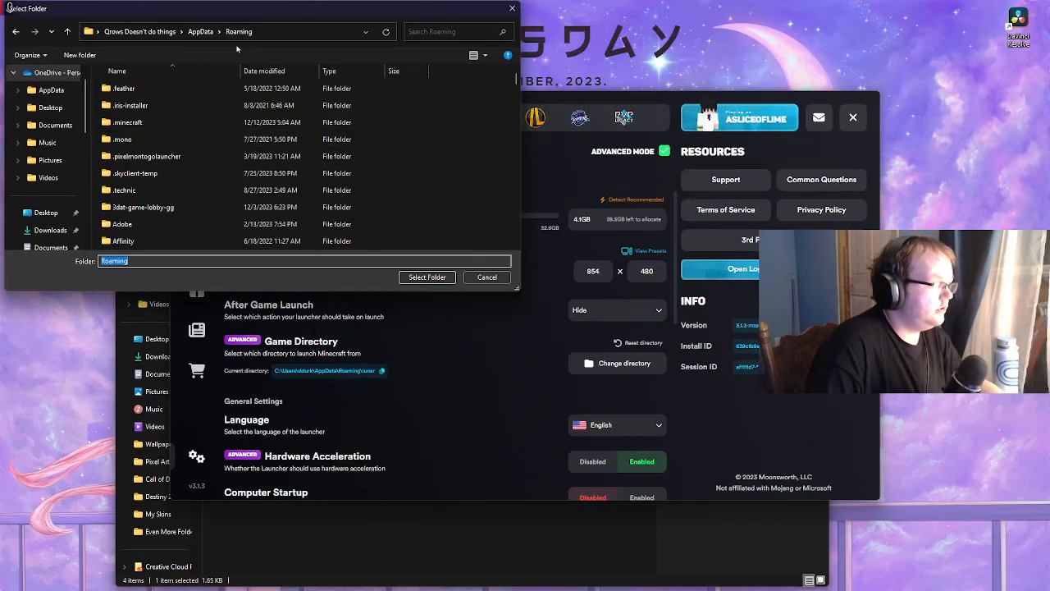
pyautogui.click(487, 277)
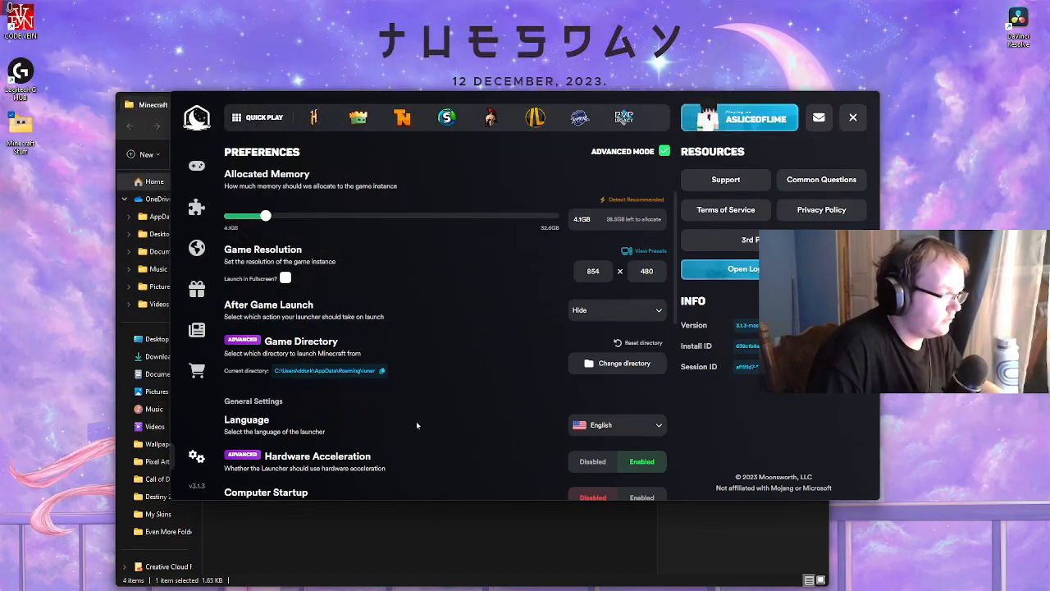
pyautogui.click(18, 579)
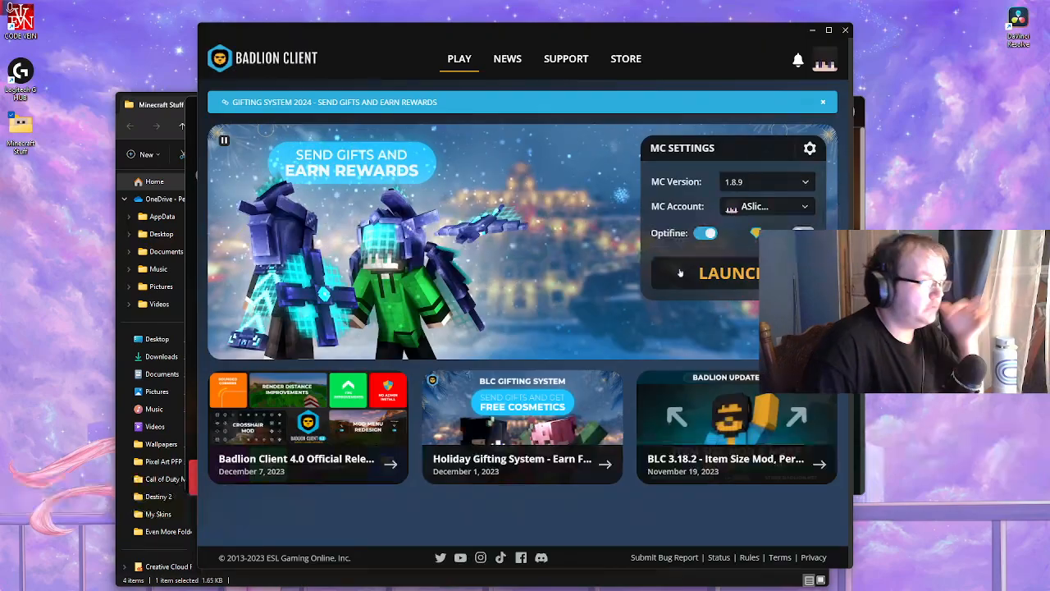
pyautogui.moveTo(810, 149)
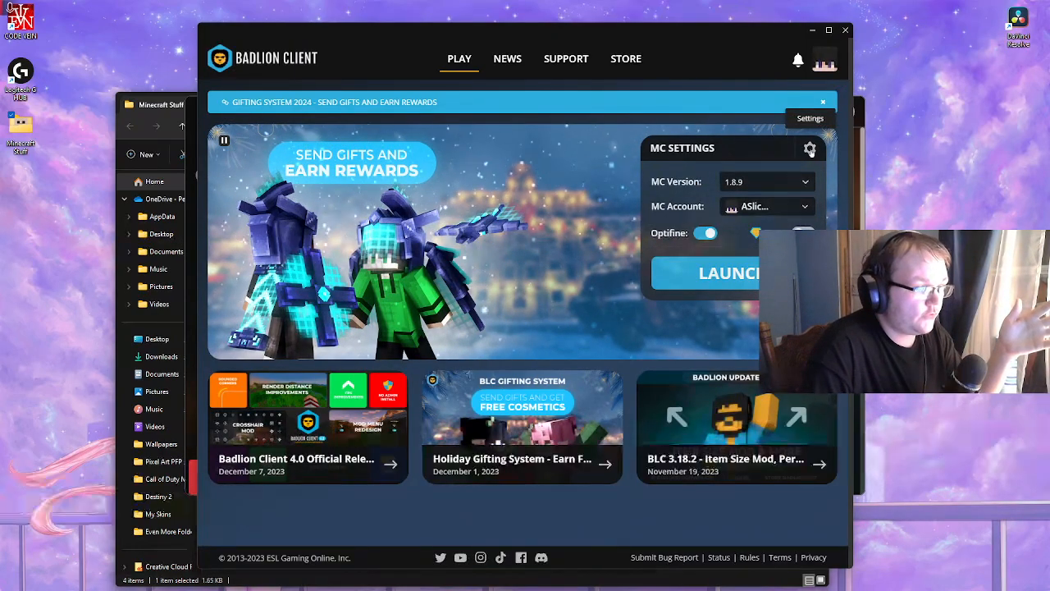
# Show Badlion's Minecraft Path and cancel the picker, keeping the badlion folder
pyautogui.click(809, 149)
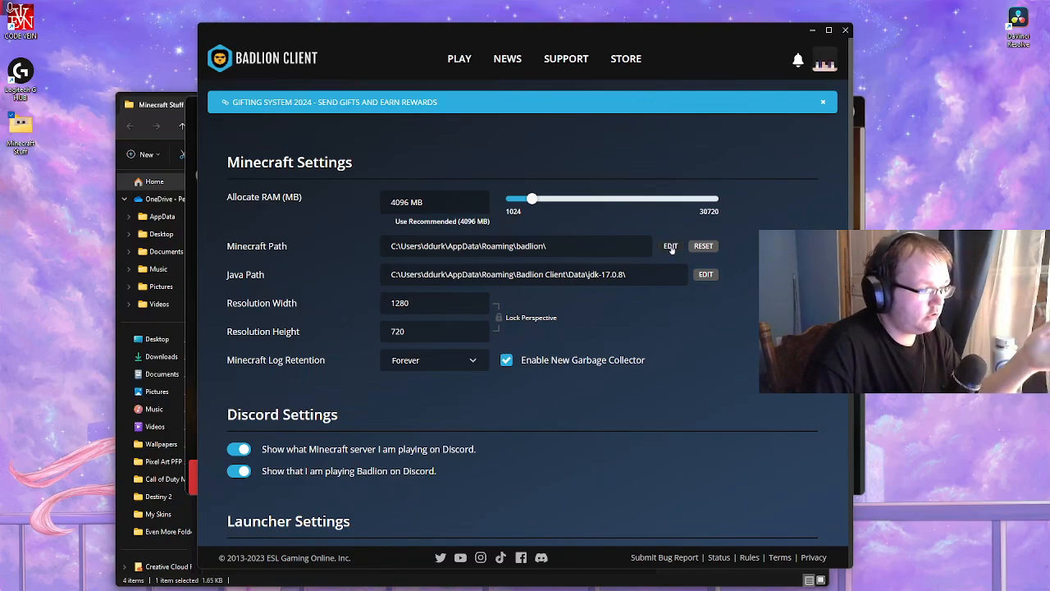
pyautogui.click(671, 245)
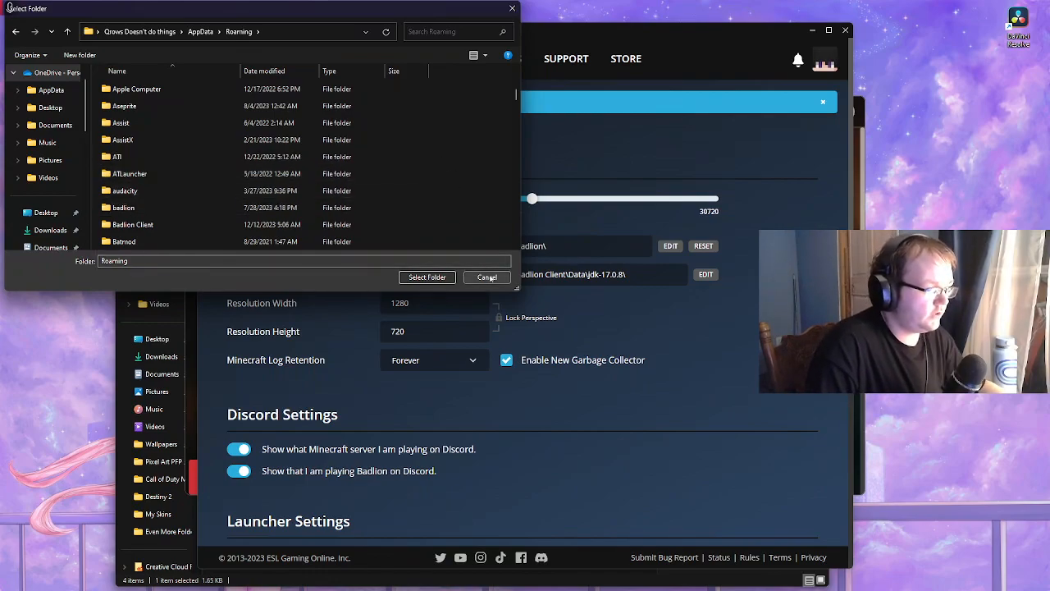
pyautogui.click(487, 277)
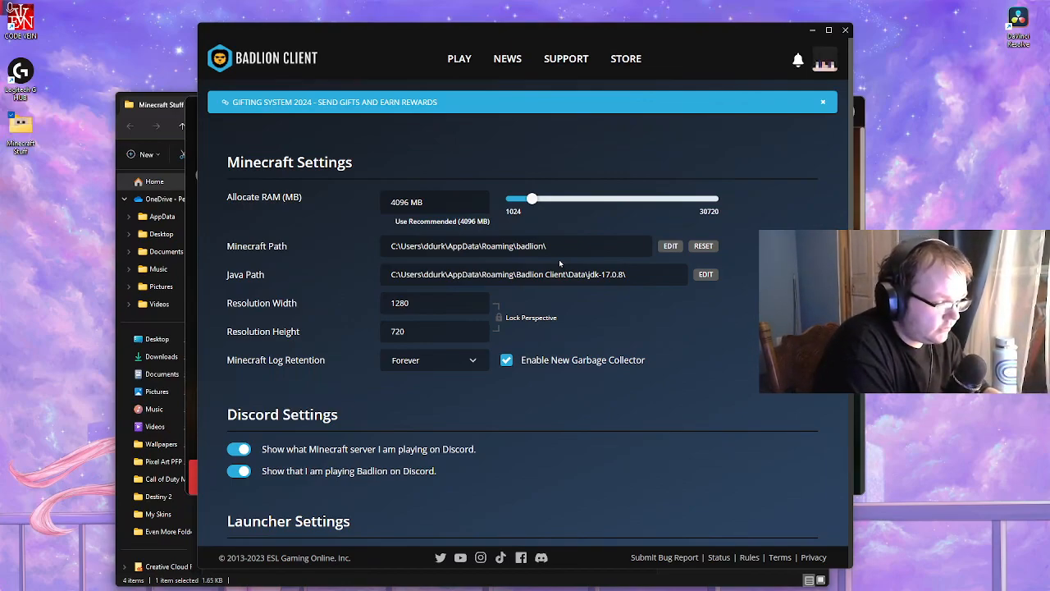
pyautogui.scroll(-3)
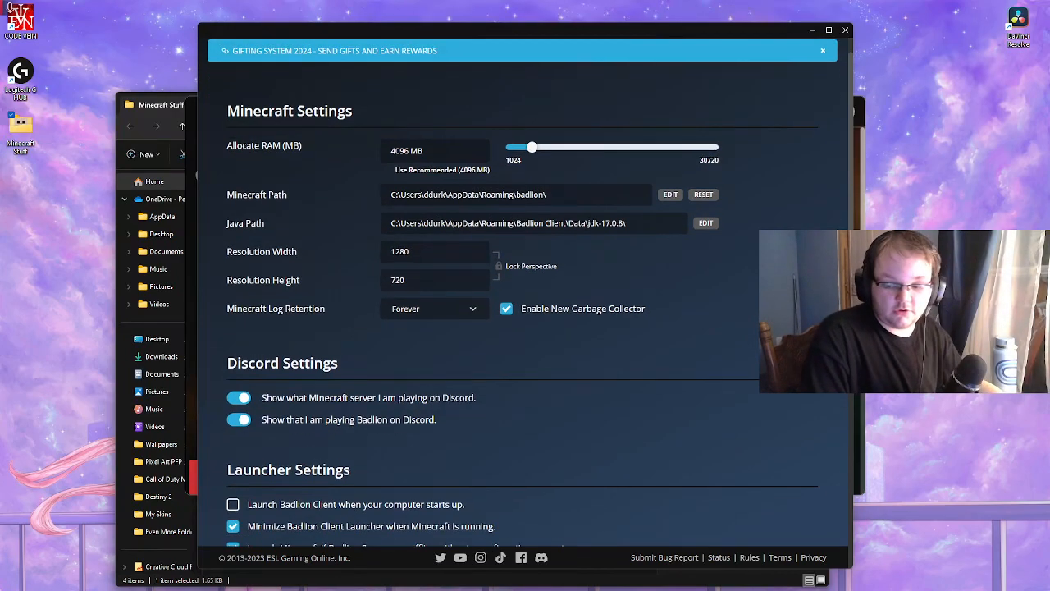
pyautogui.scroll(-3)
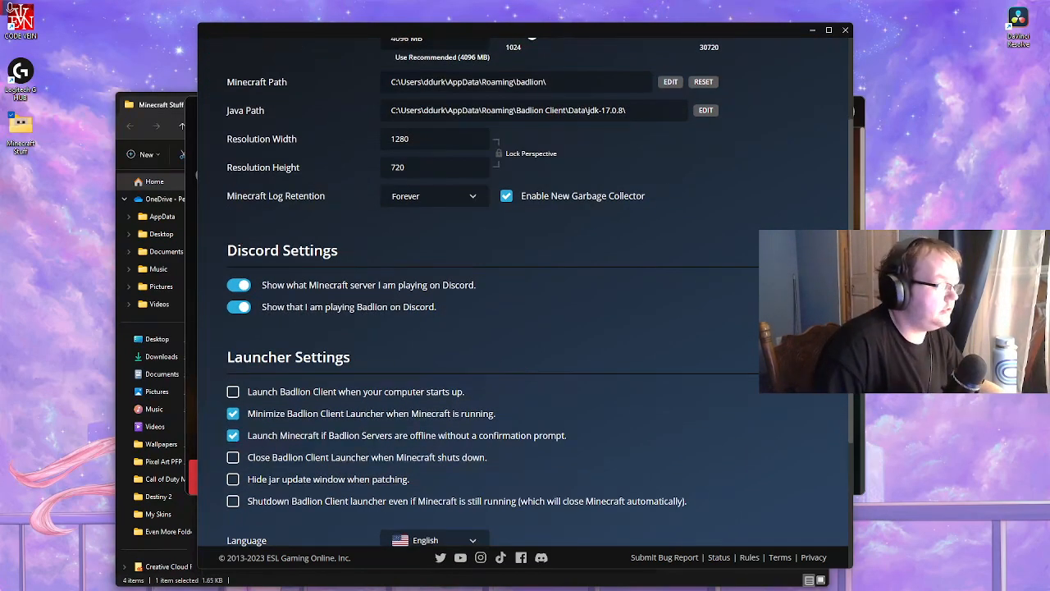
pyautogui.scroll(-3)
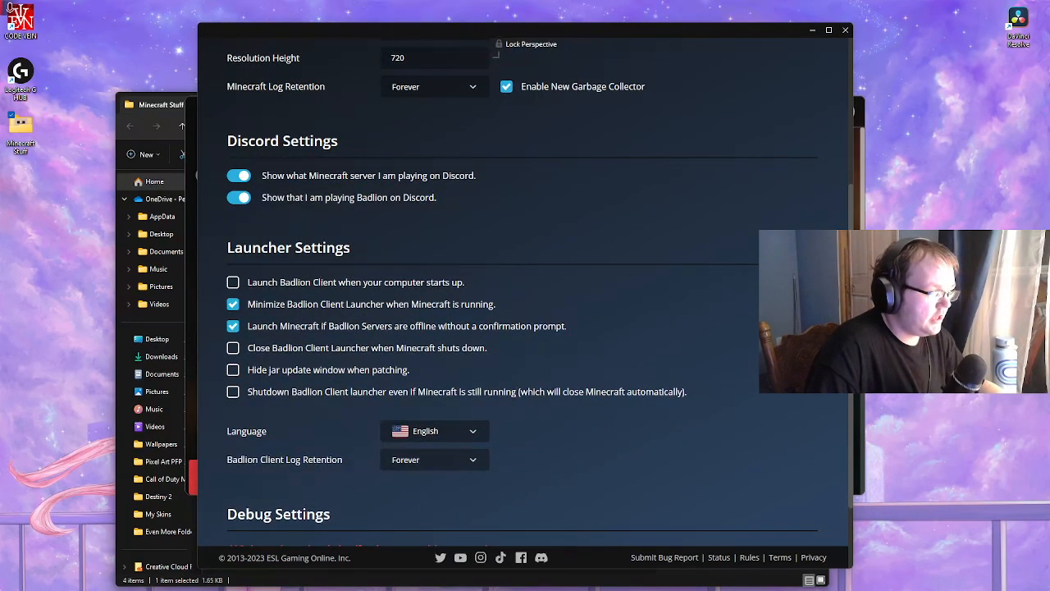
pyautogui.moveTo(616, 498)
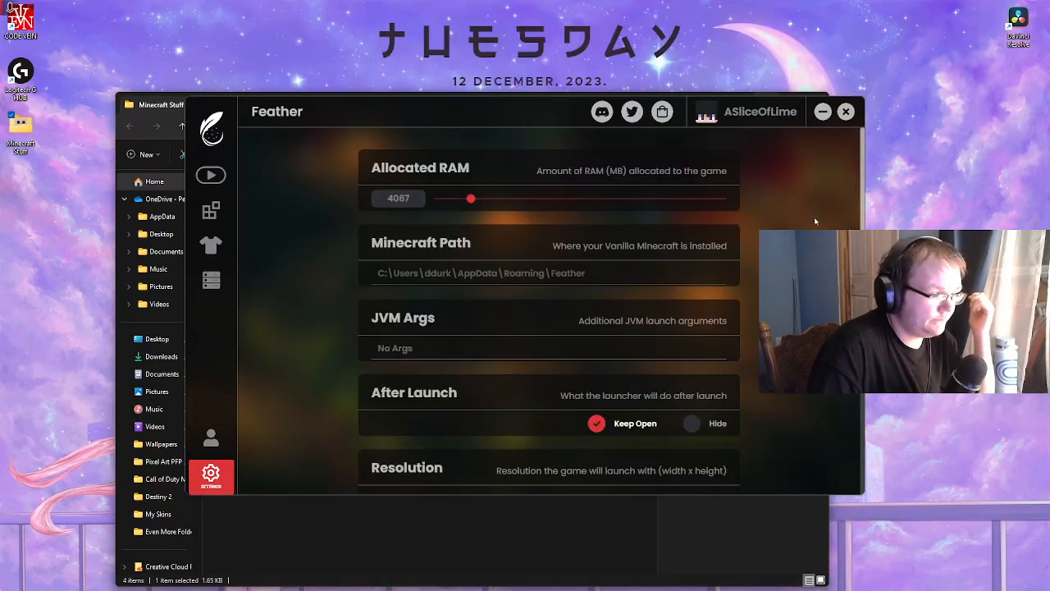
pyautogui.moveTo(470, 198); pyautogui.dragTo(474, 199)
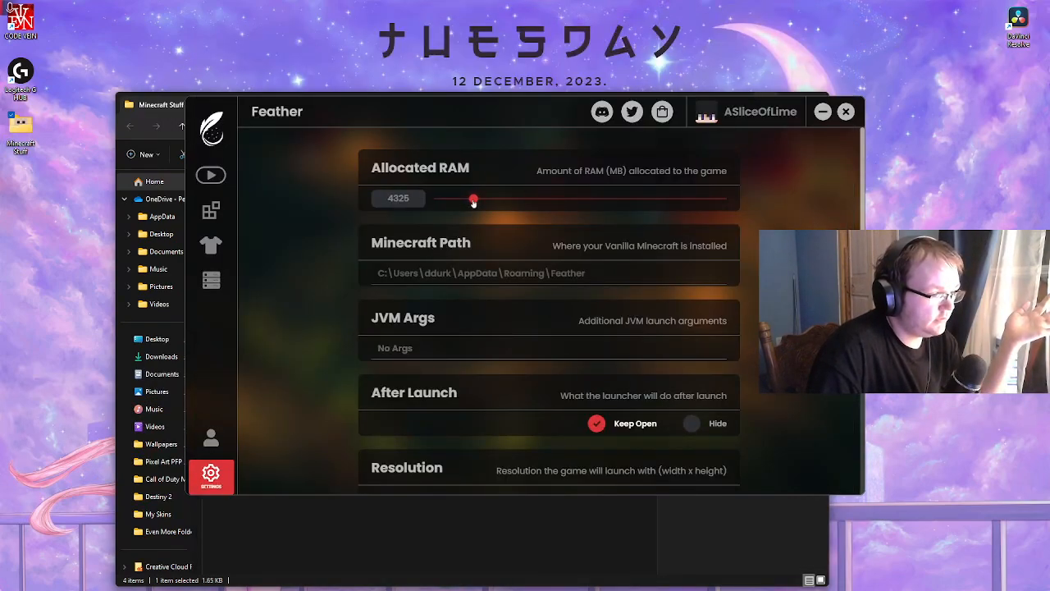
pyautogui.moveTo(473, 200); pyautogui.dragTo(471, 199)
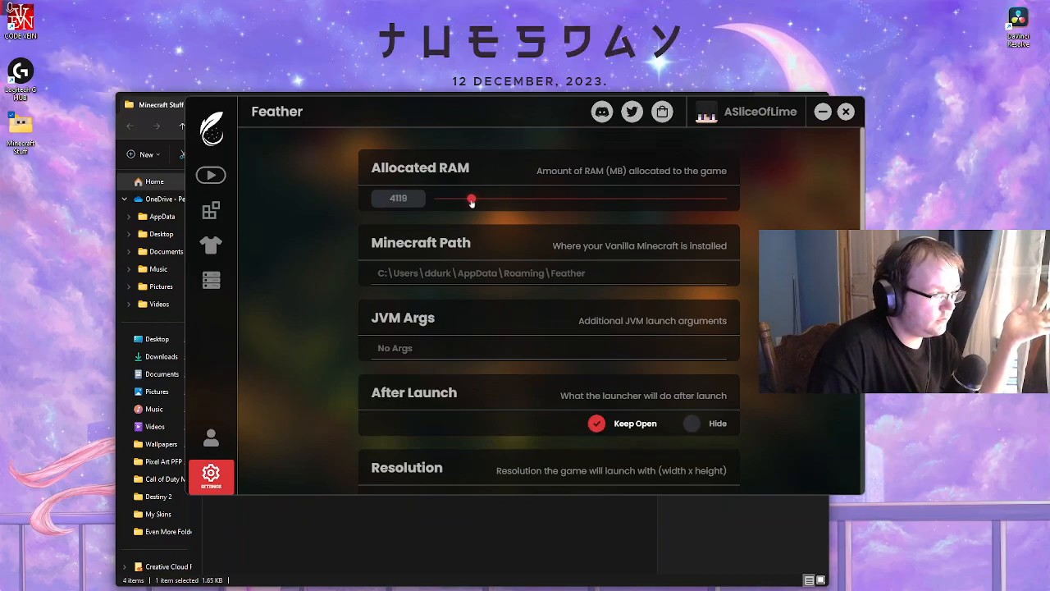
pyautogui.moveTo(471, 197); pyautogui.dragTo(470, 198)
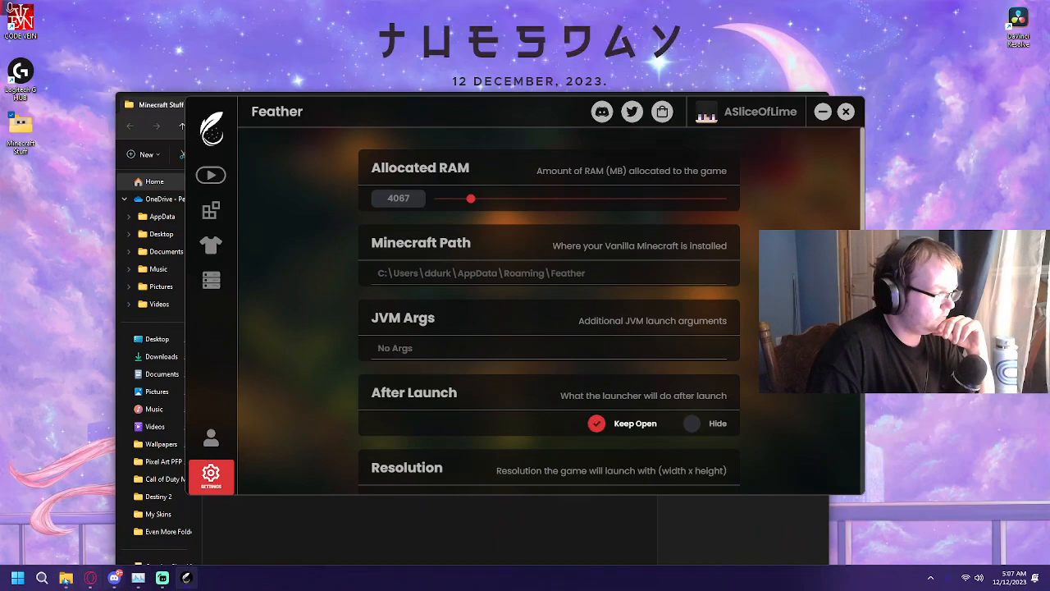
pyautogui.click(41, 578)
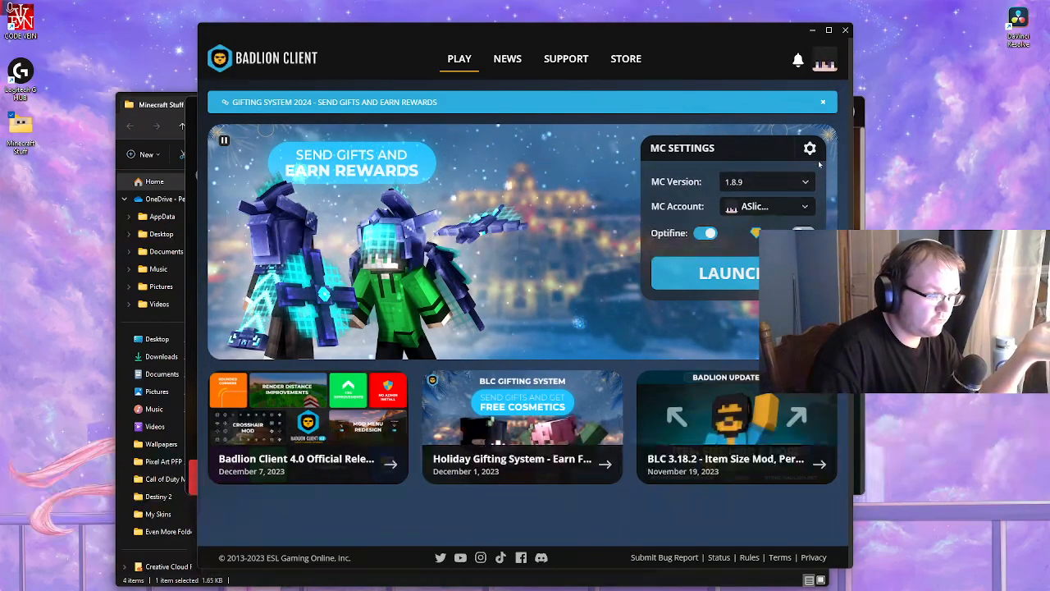
# Set Feather's allocated RAM to 4096 MB and return to the 1.8.9 play page
pyautogui.click(809, 148)
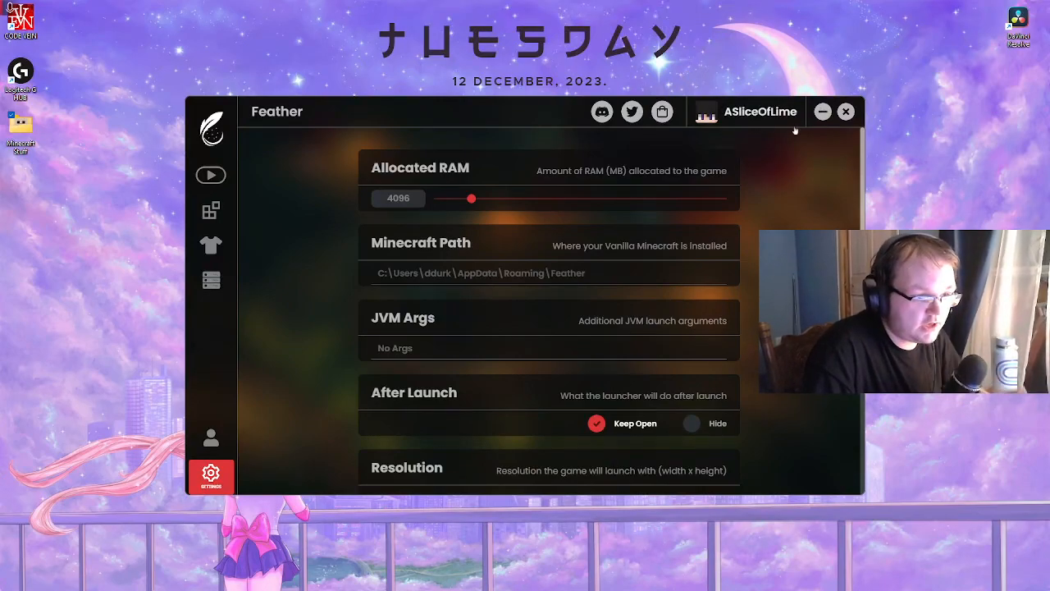
pyautogui.click(211, 175)
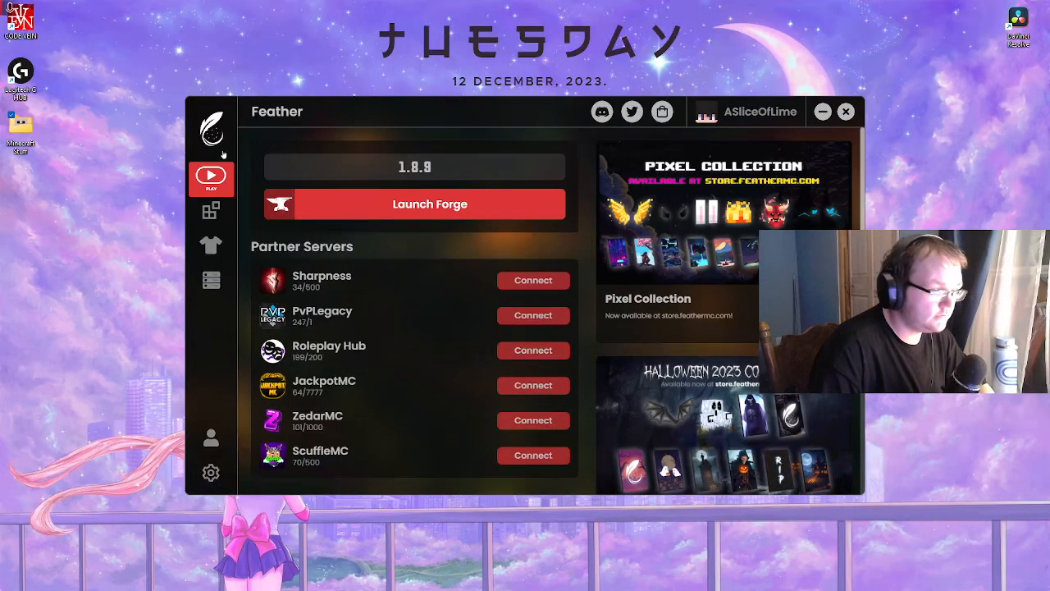
pyautogui.moveTo(577, 246)
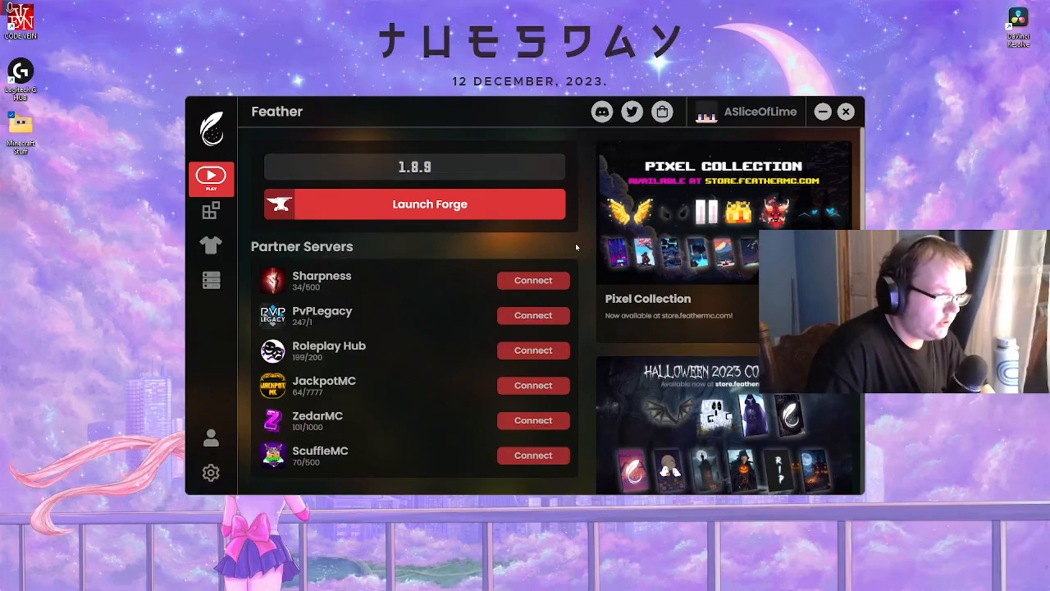